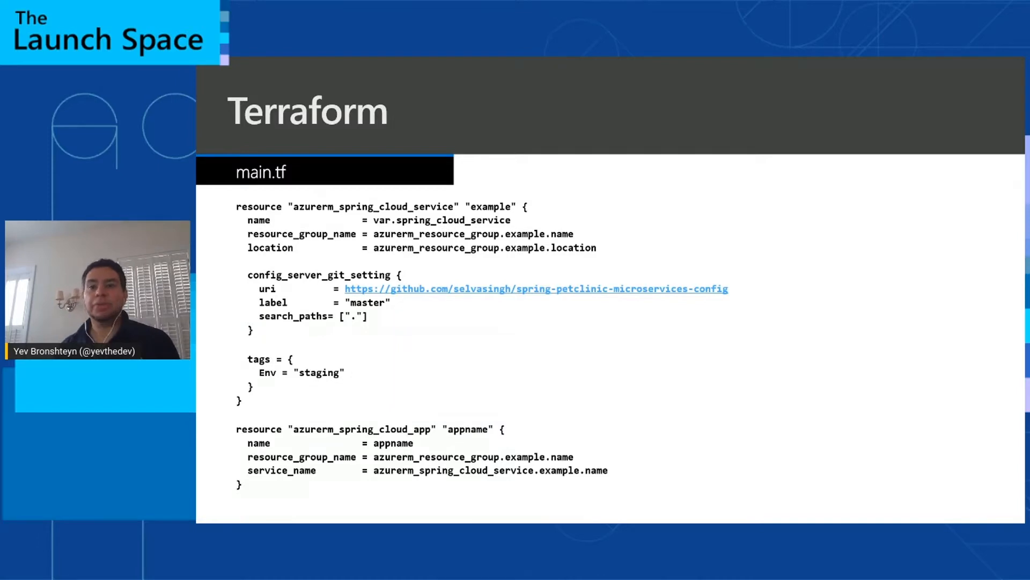
- Scroll through the Terraform slide and extension page before switching to main.tf on GitHub
scroll(down, 3)
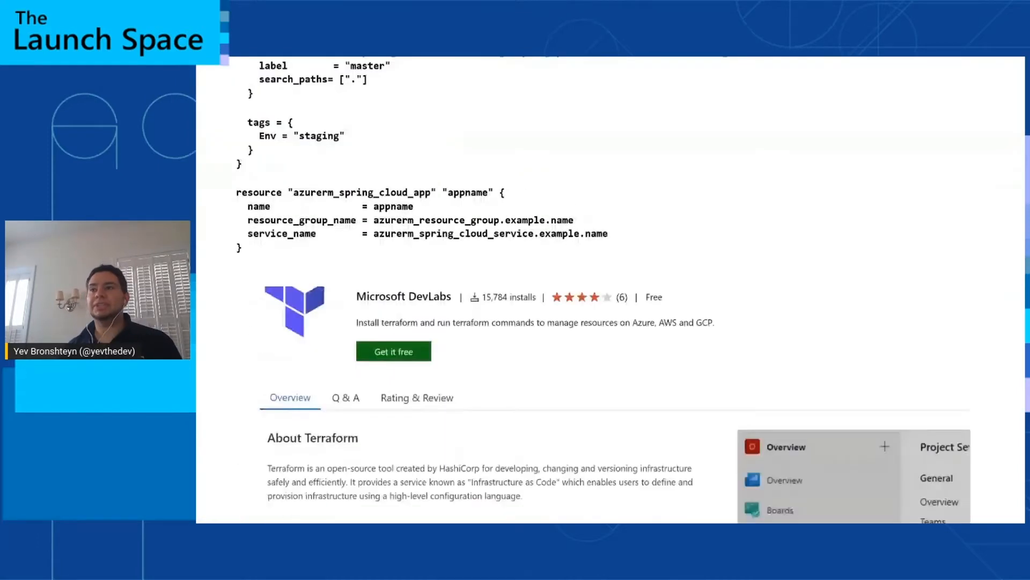
scroll(down, 3)
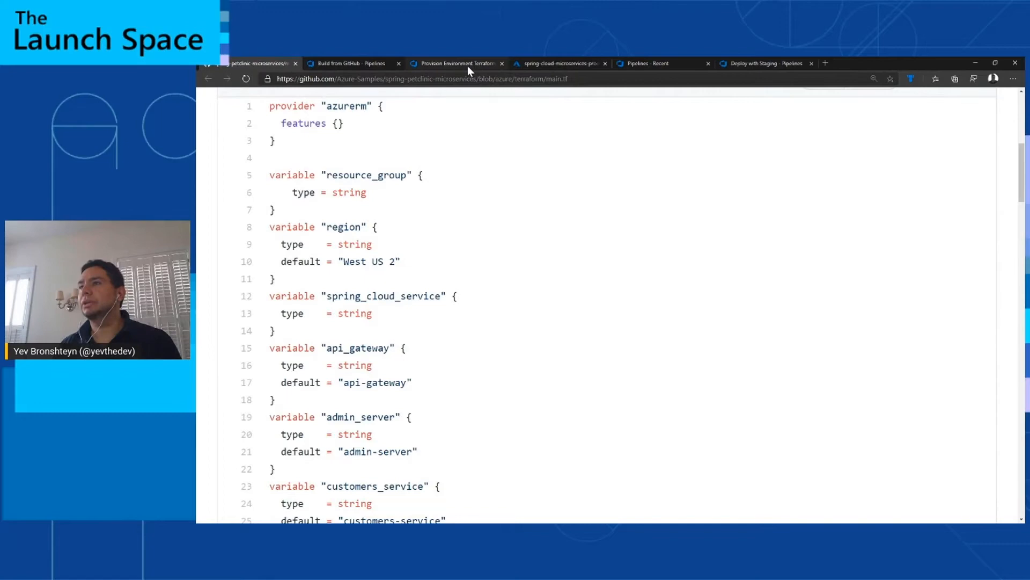
- Search 'terra' in the Tasks assistant and review the Terraform init task's inputs in the YAML
click(453, 64)
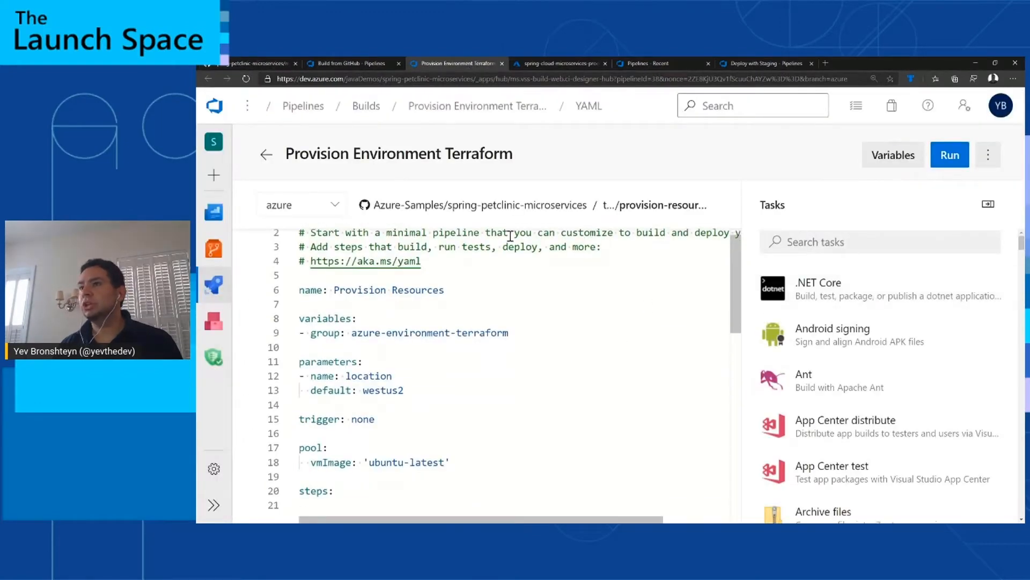
scroll(down, 3)
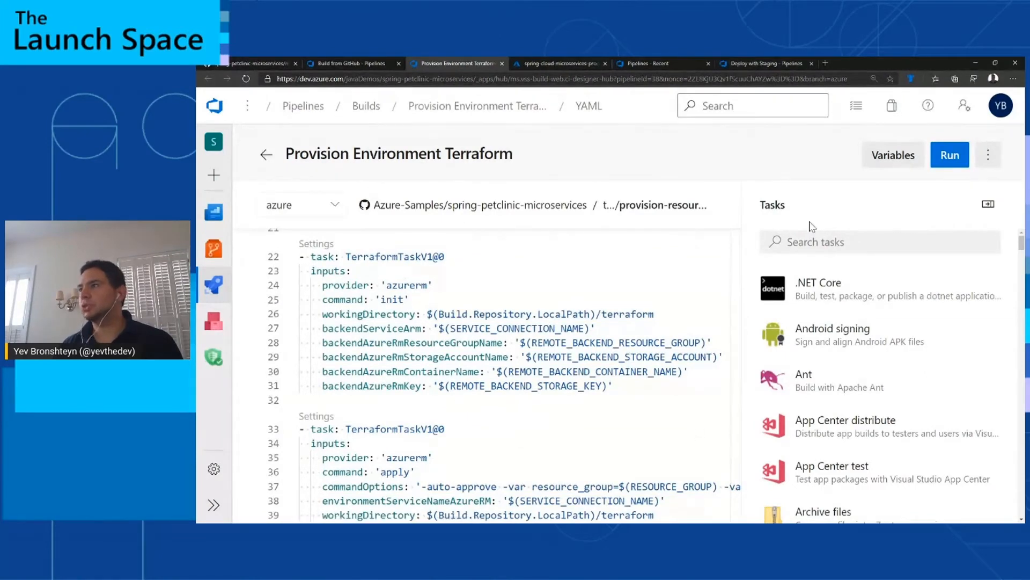
text(terra)
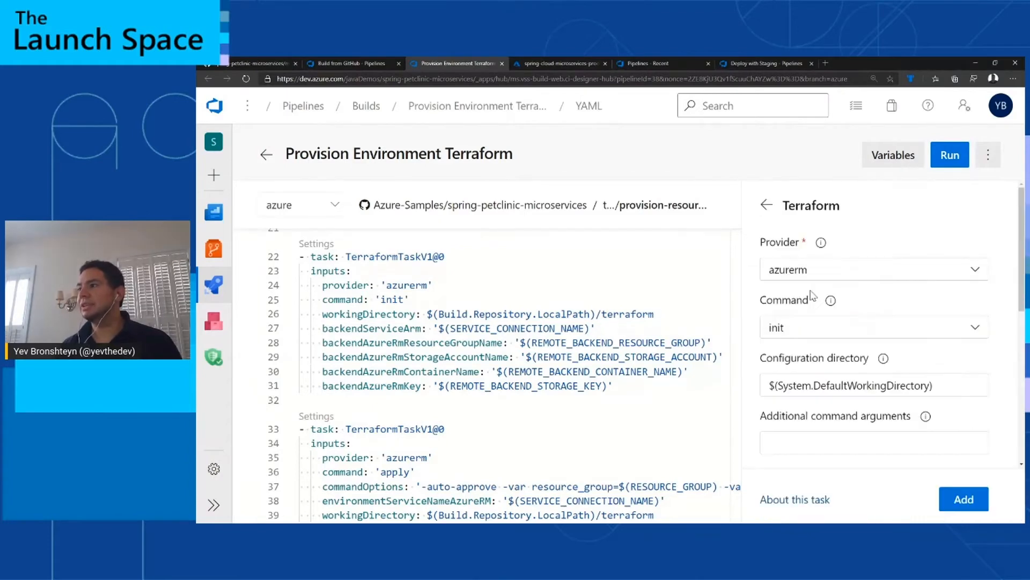
scroll(down, 3)
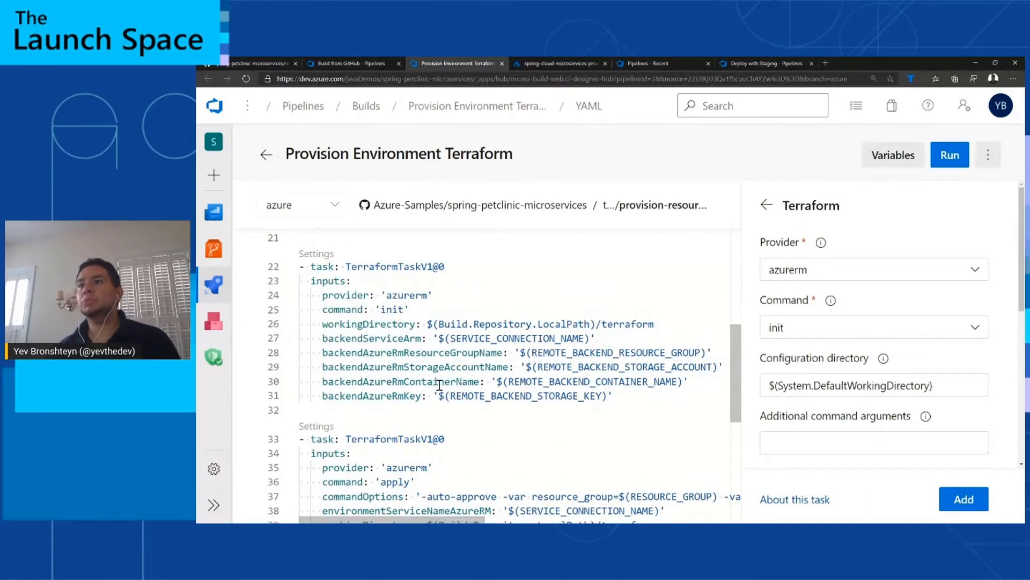
drag(437, 381, 611, 395)
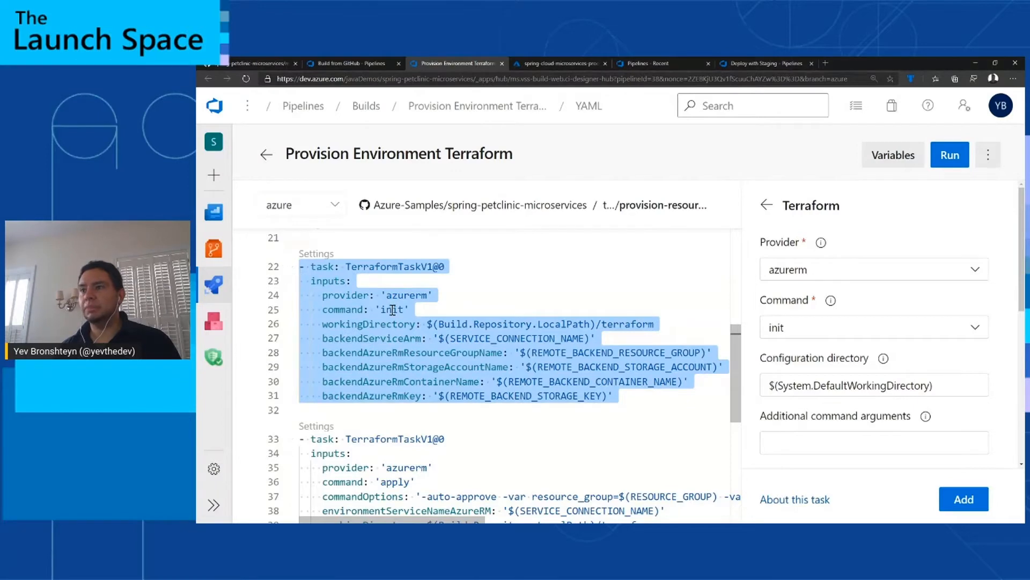
scroll(down, 3)
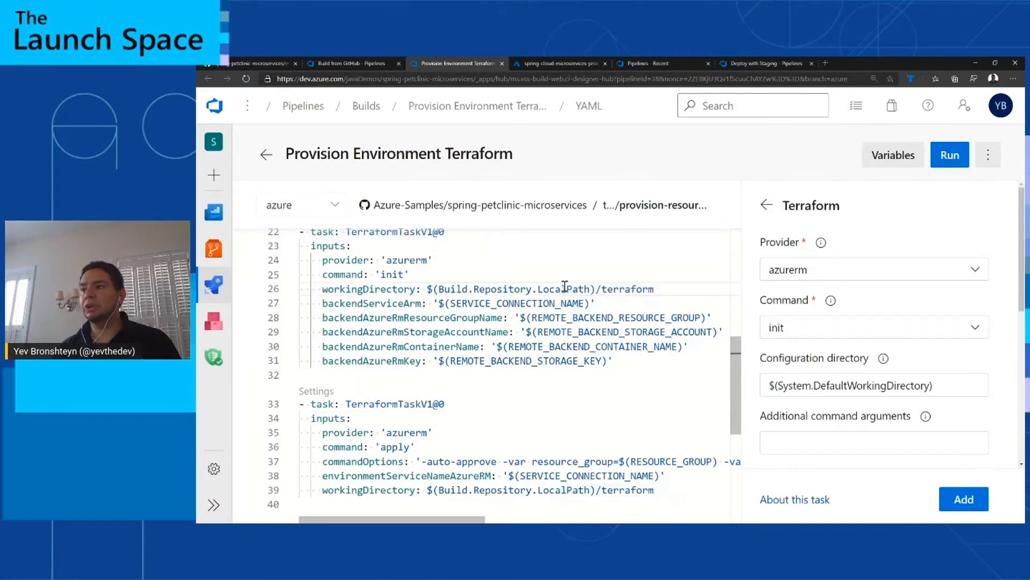
mouse_move(583, 286)
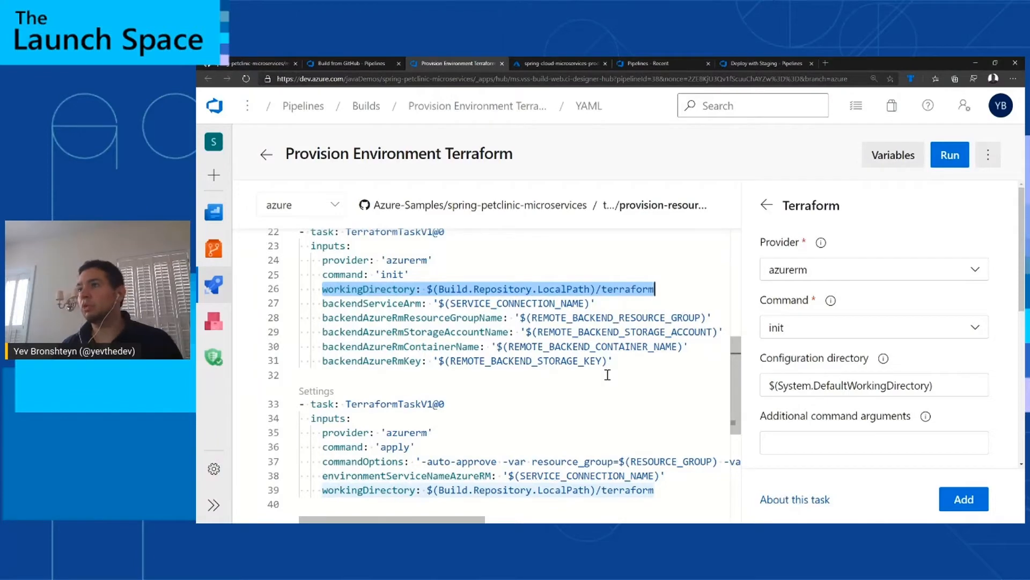
- Run the pipeline on branch azure with location westus2, then view the provisioned resource group
click(948, 155)
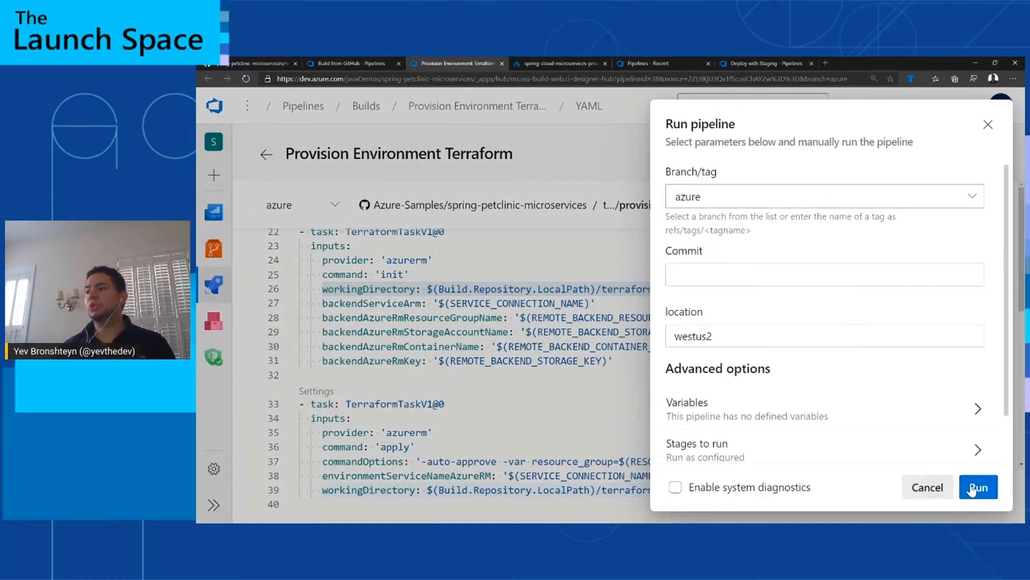
click(979, 488)
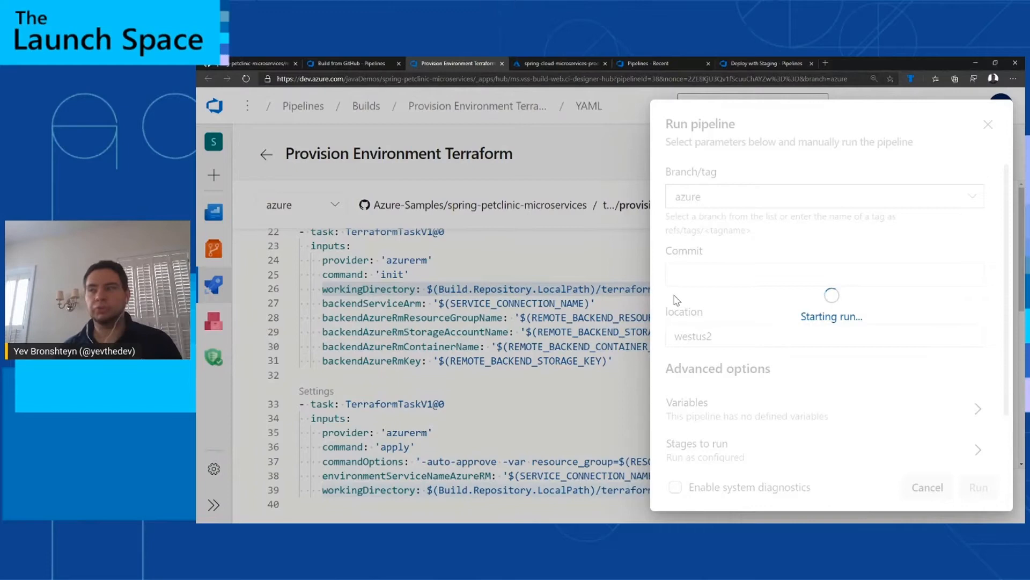
click(979, 488)
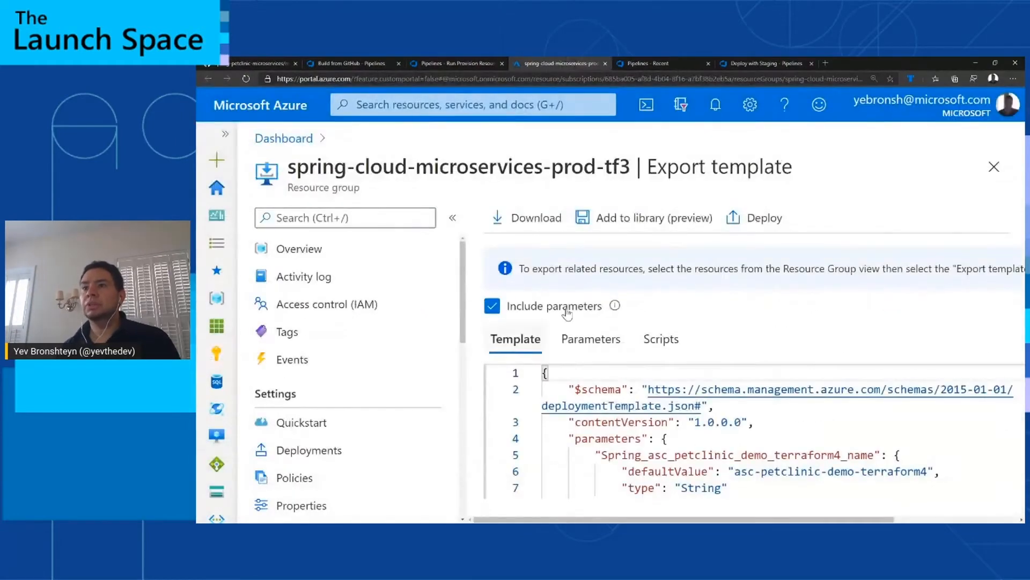
mouse_move(317, 270)
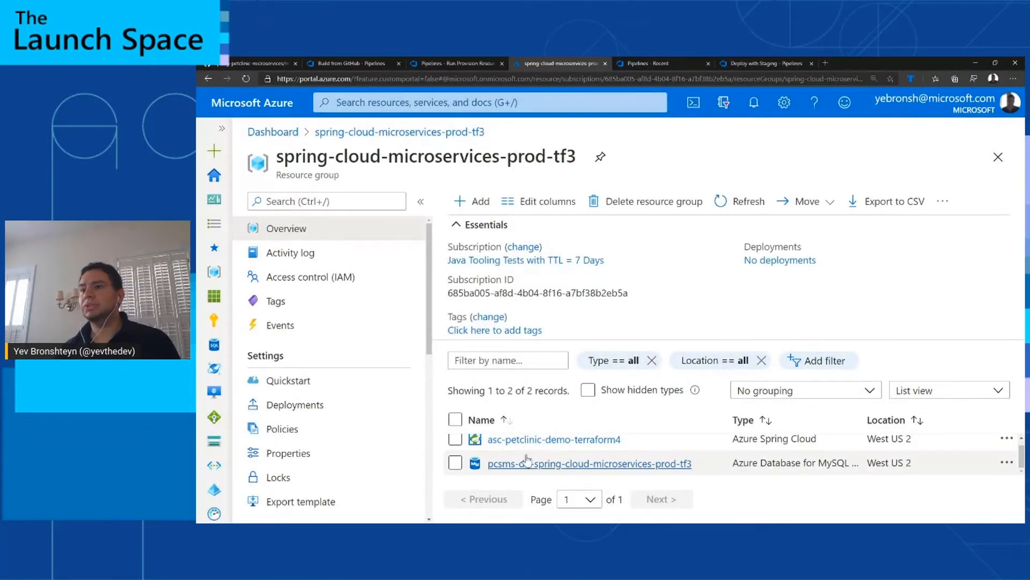
- Export the spring-cloud-microservices-prod-tf3 resource group template, then return to Pipelines - Recent
click(300, 501)
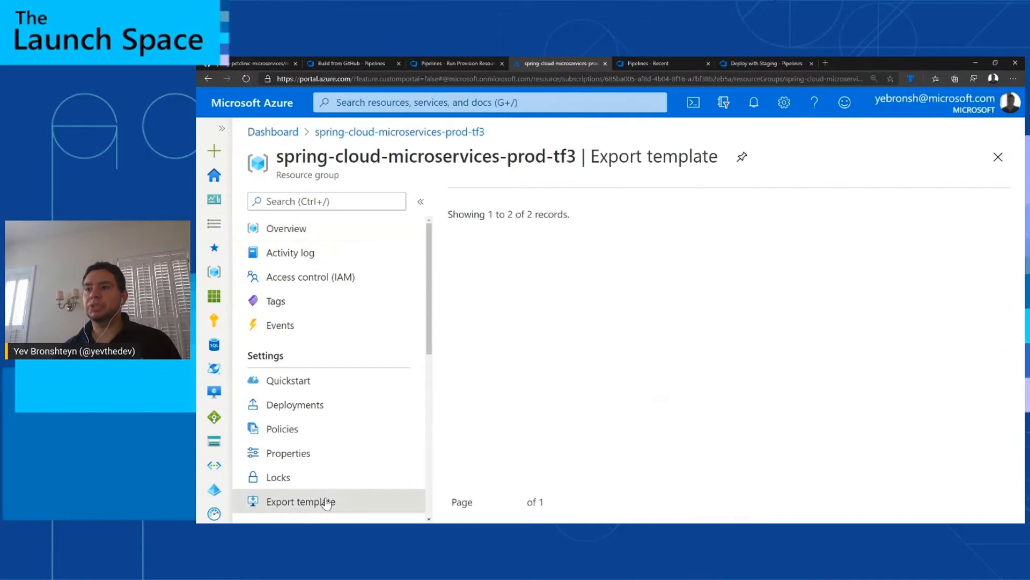
click(300, 501)
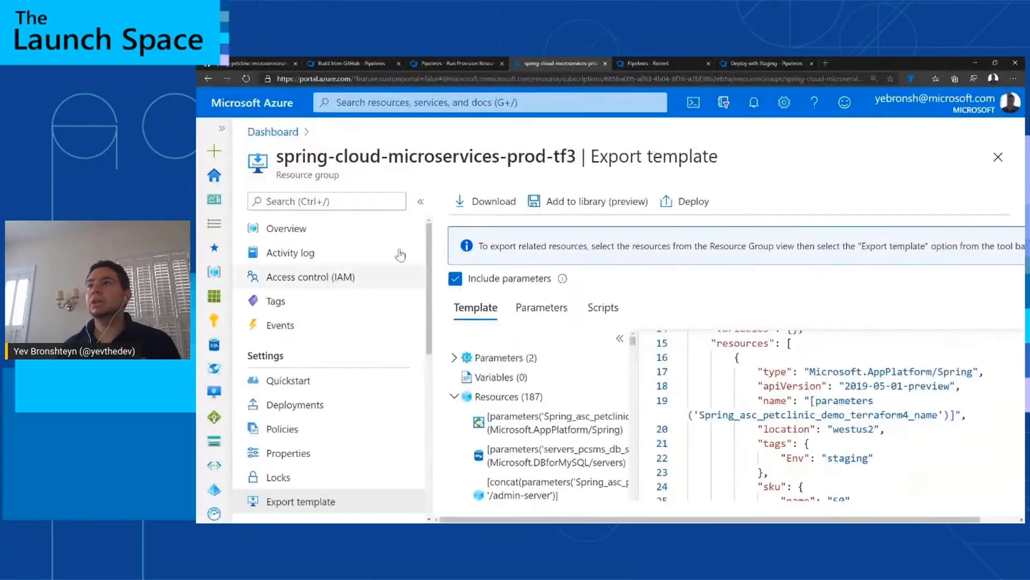
click(657, 63)
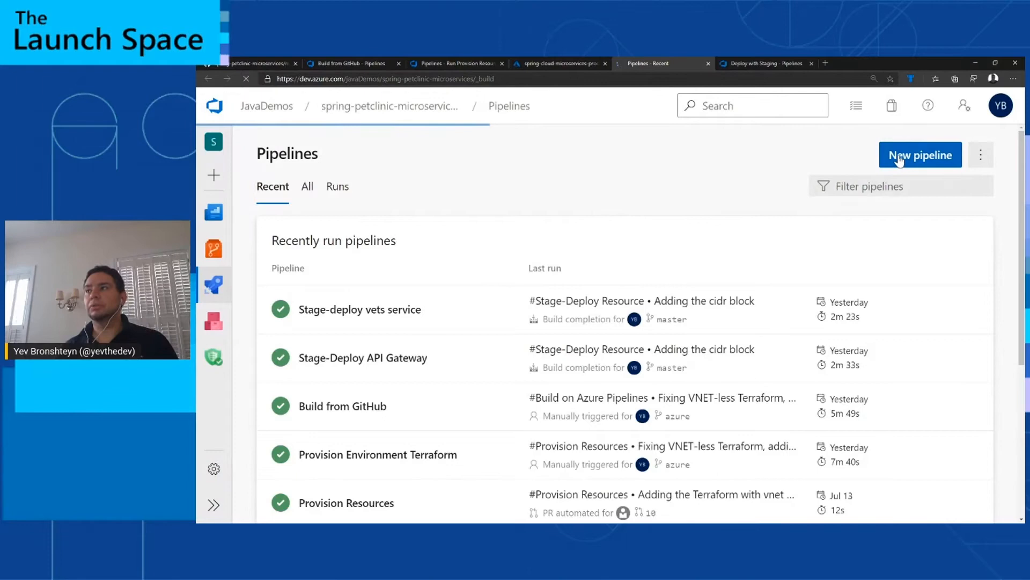
- Start a new pipeline from GitHub using the spring-petclinic-microservices-1 repository
click(920, 155)
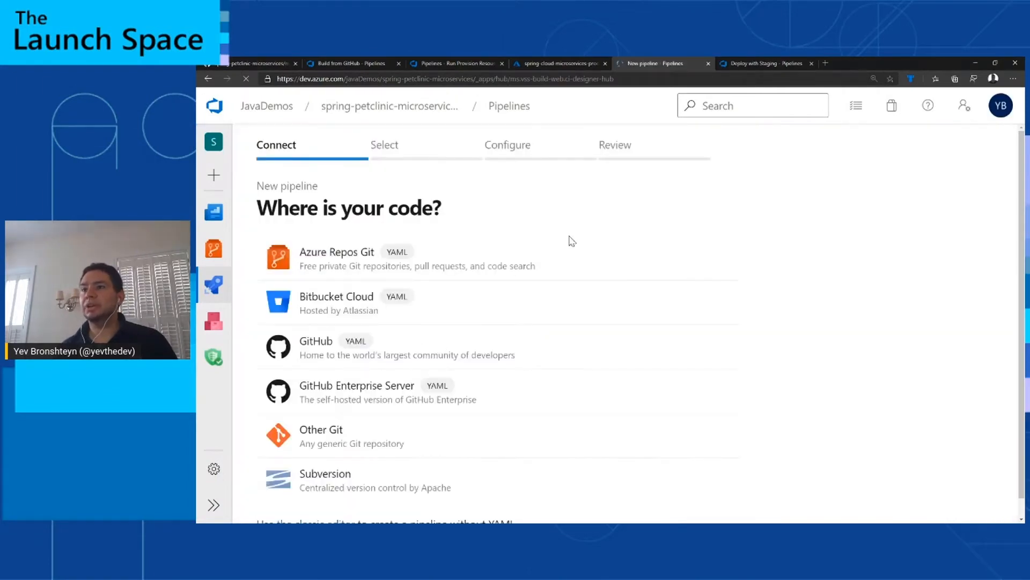
scroll(down, 3)
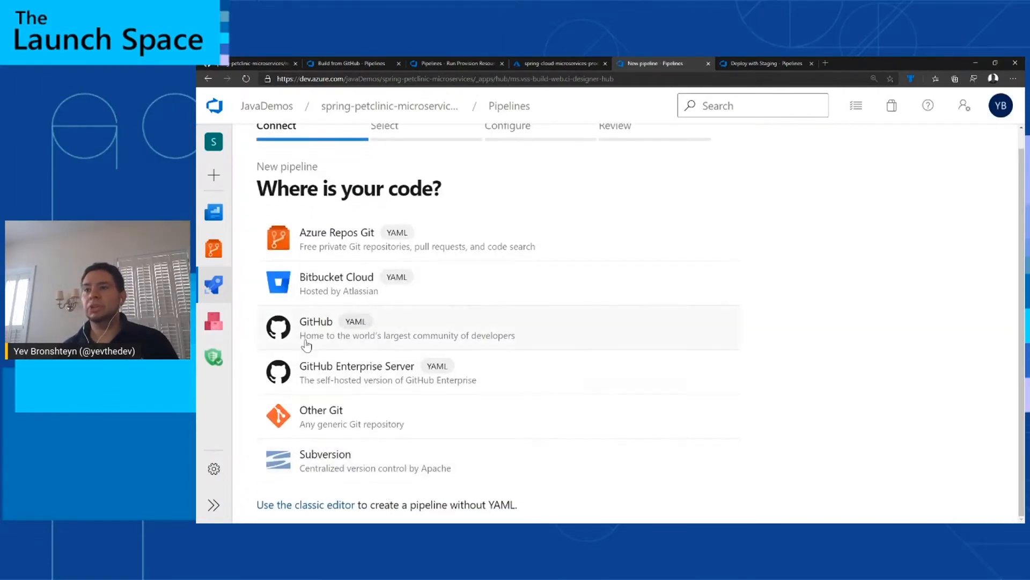
click(316, 328)
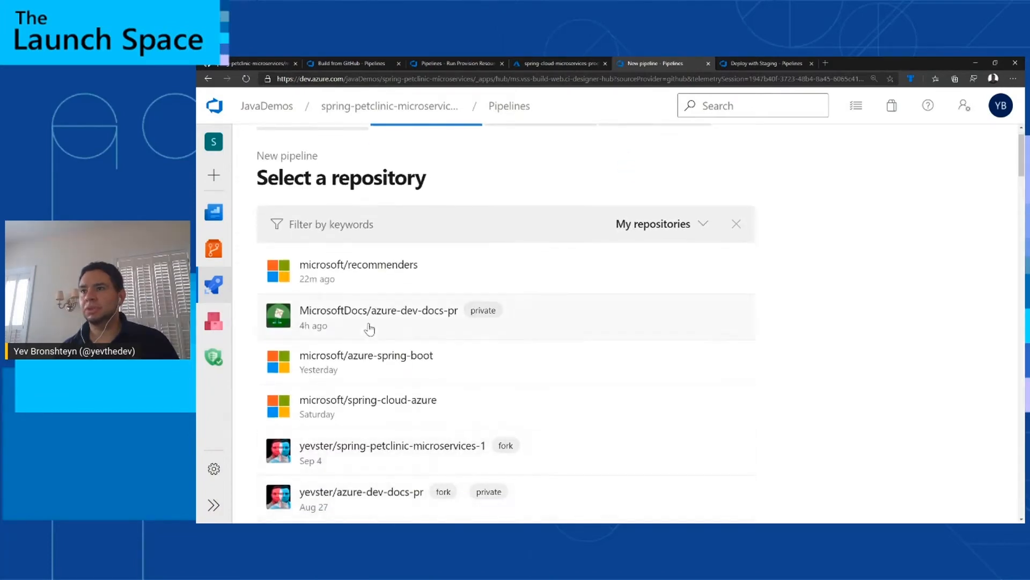
click(379, 310)
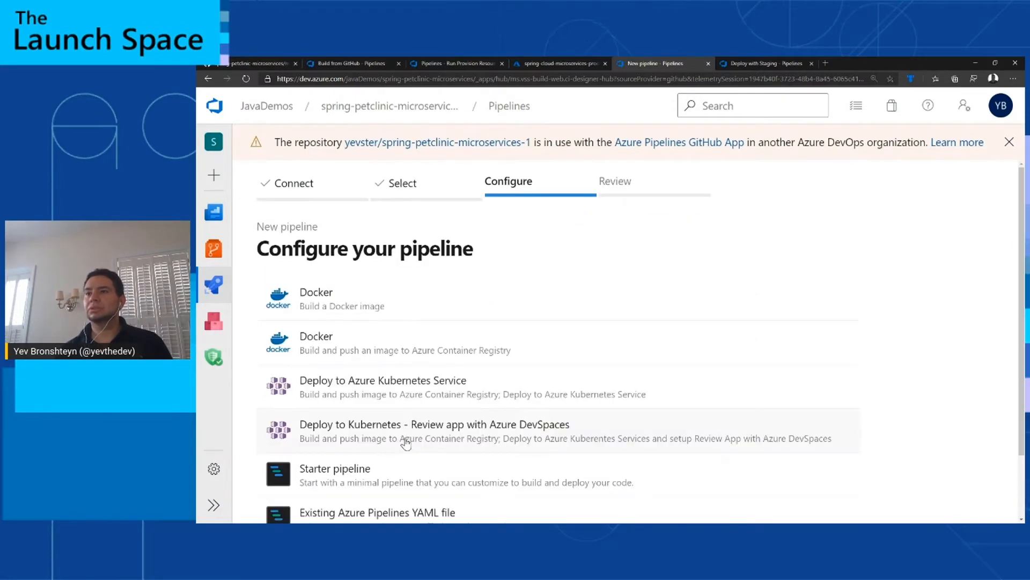
- Base the new pipeline on the Maven template to review its YAML
scroll(down, 3)
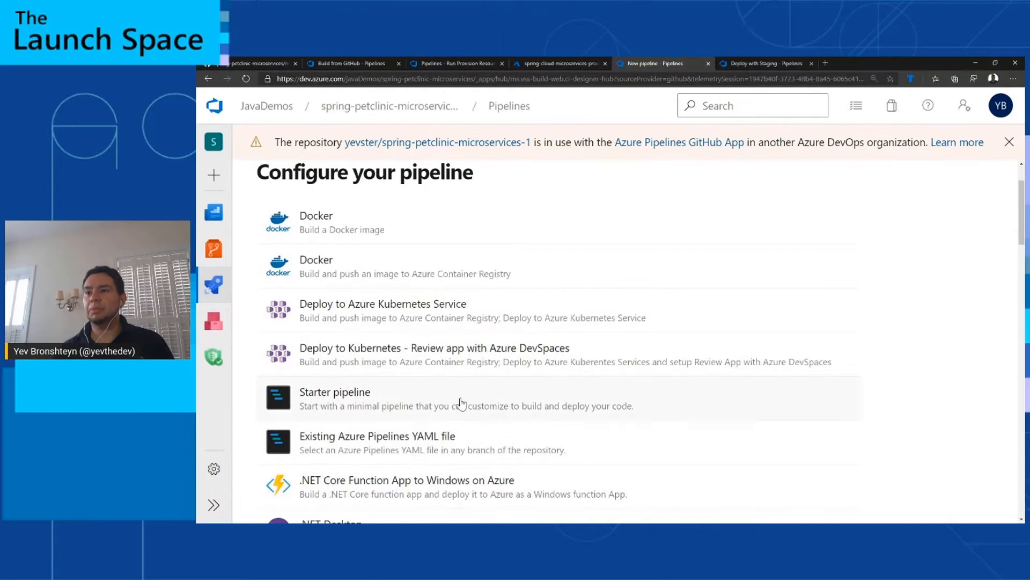
scroll(down, 3)
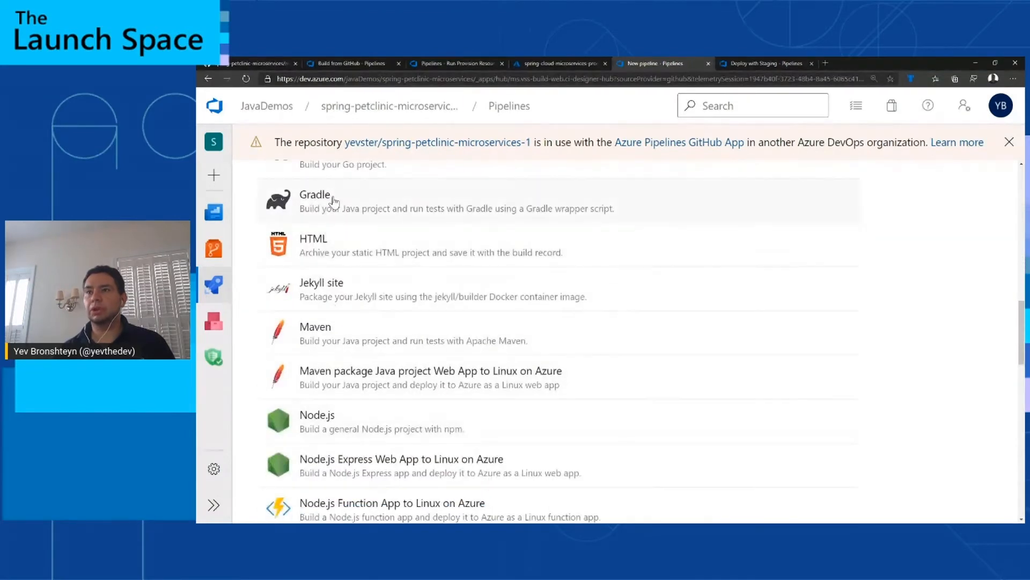
mouse_move(341, 332)
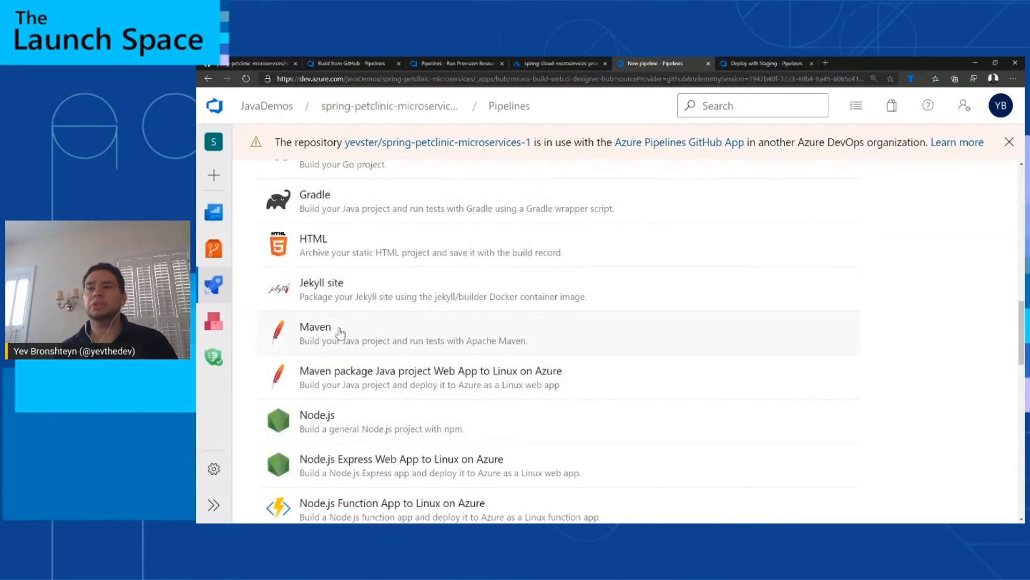
click(315, 327)
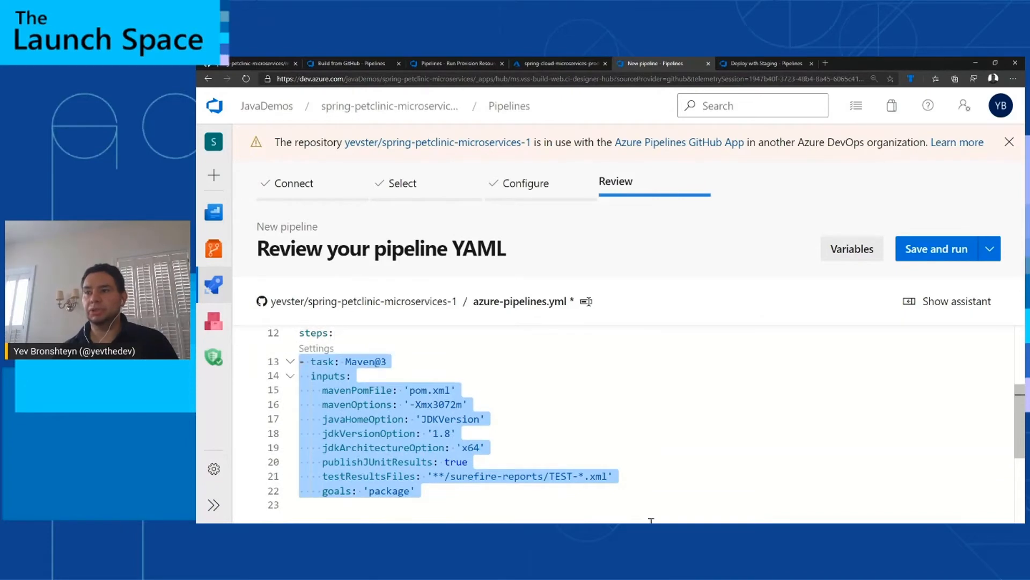
- Find the Copy files task in the task catalogue by searching 'copy f'
scroll(down, 3)
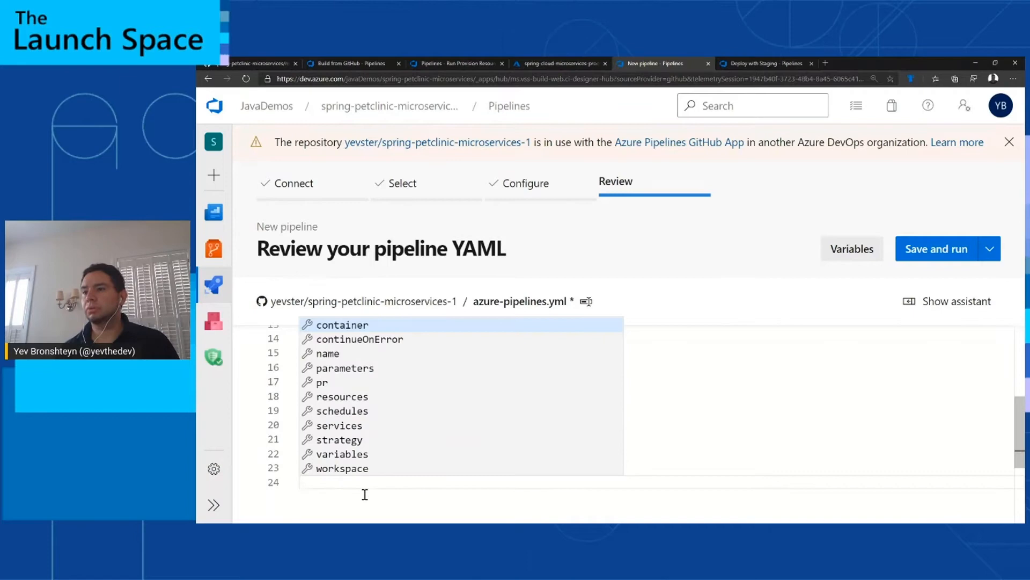
click(957, 301)
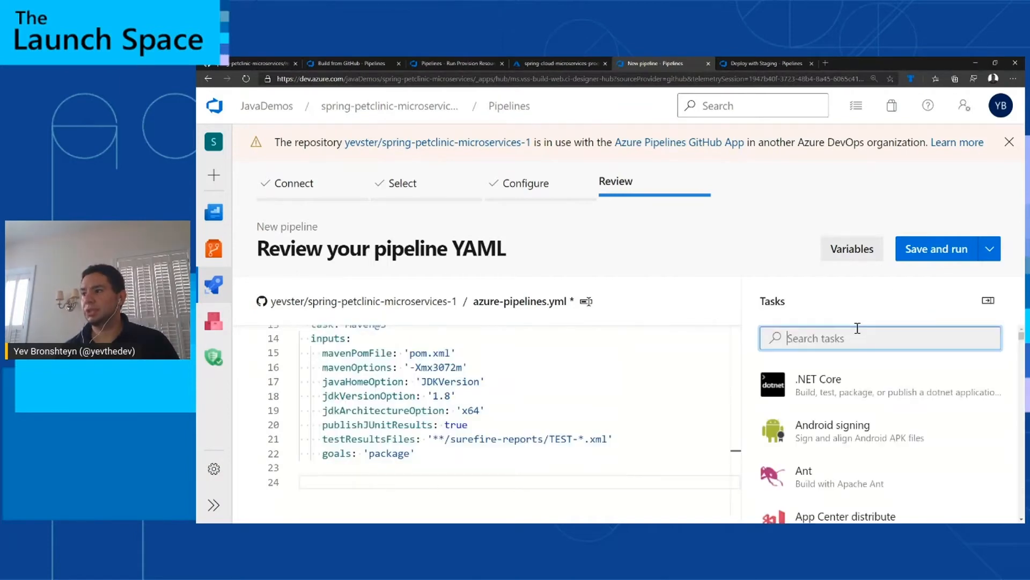
text(copy f)
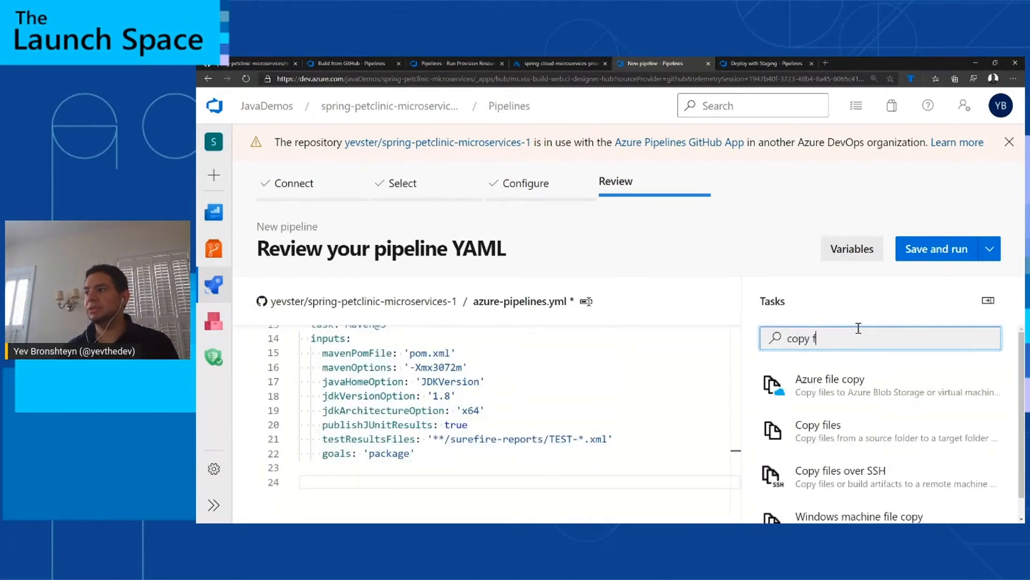
click(817, 425)
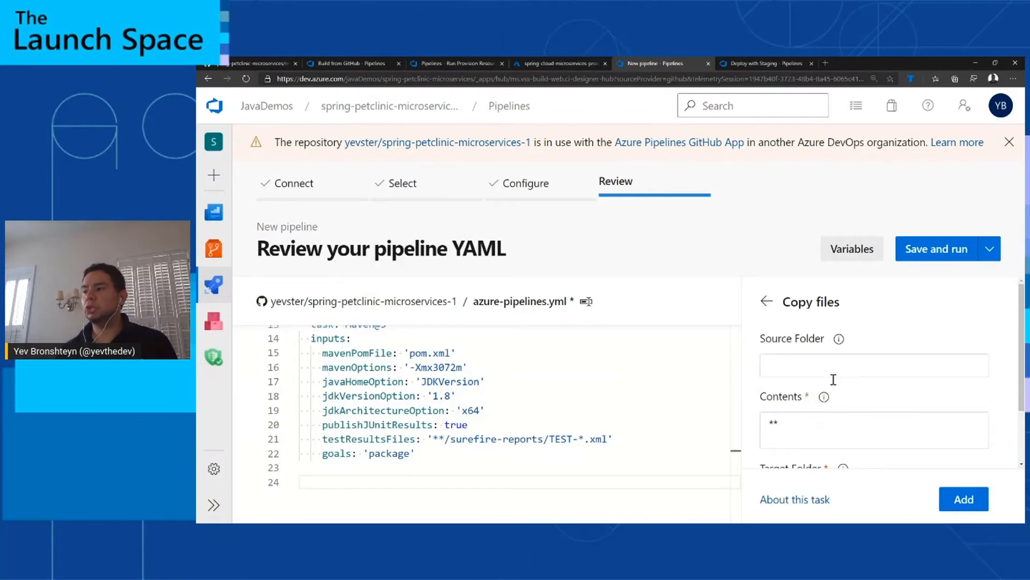
mouse_move(935, 409)
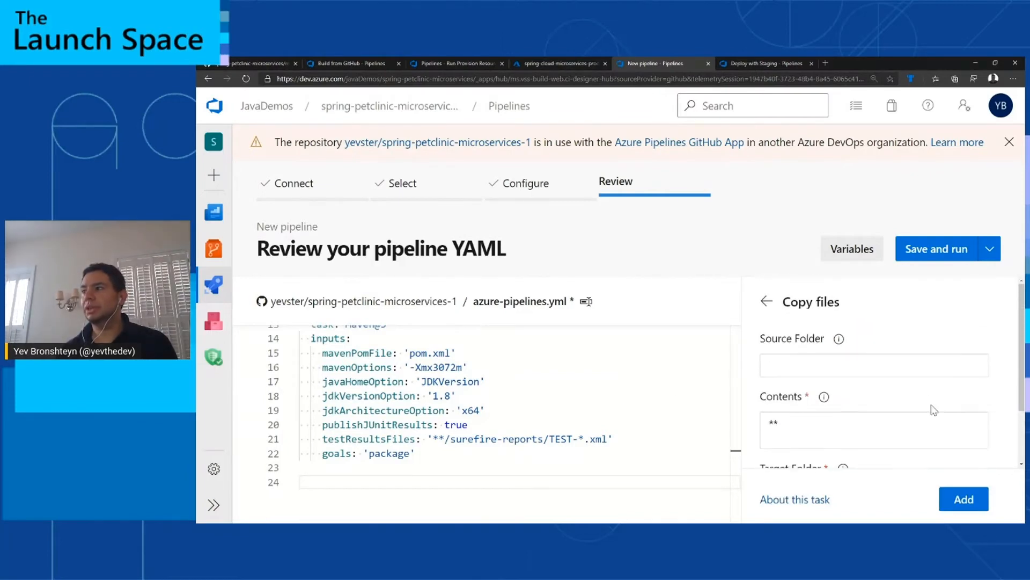
- Find the Publish build artifacts task by searching 'pub', then move to the Deploy with Staging release pipeline
click(766, 301)
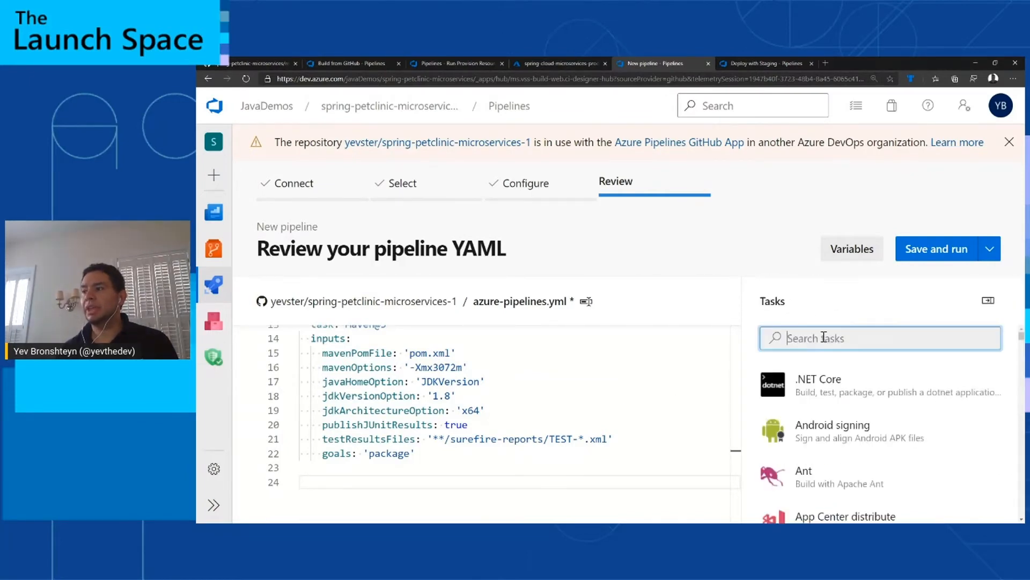
text(pub)
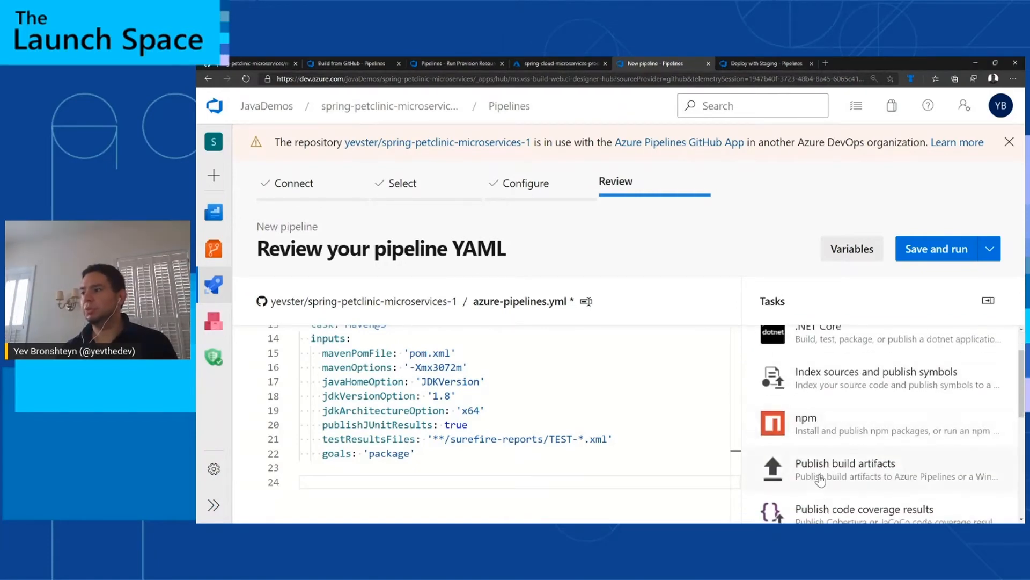
click(846, 463)
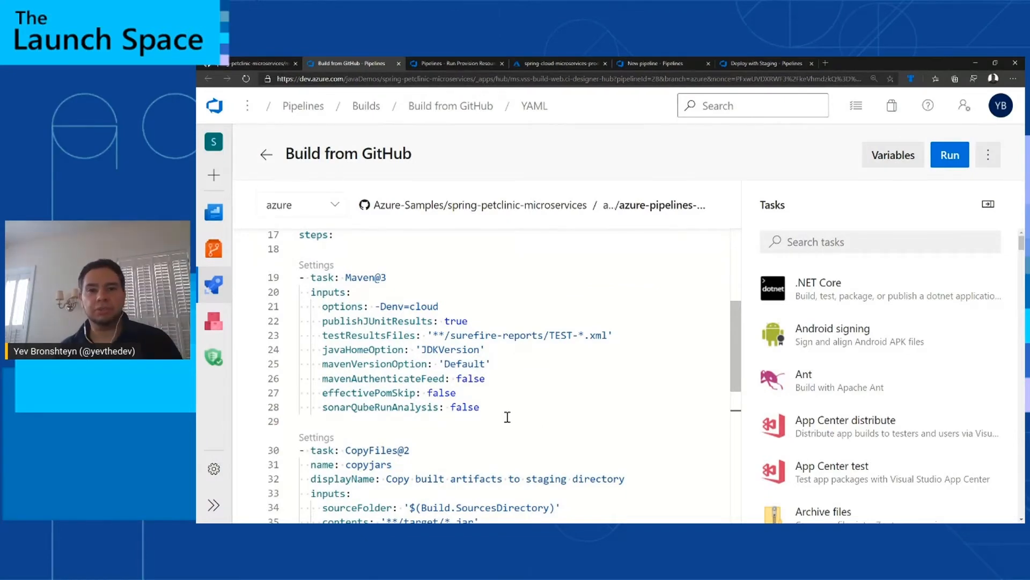
click(764, 64)
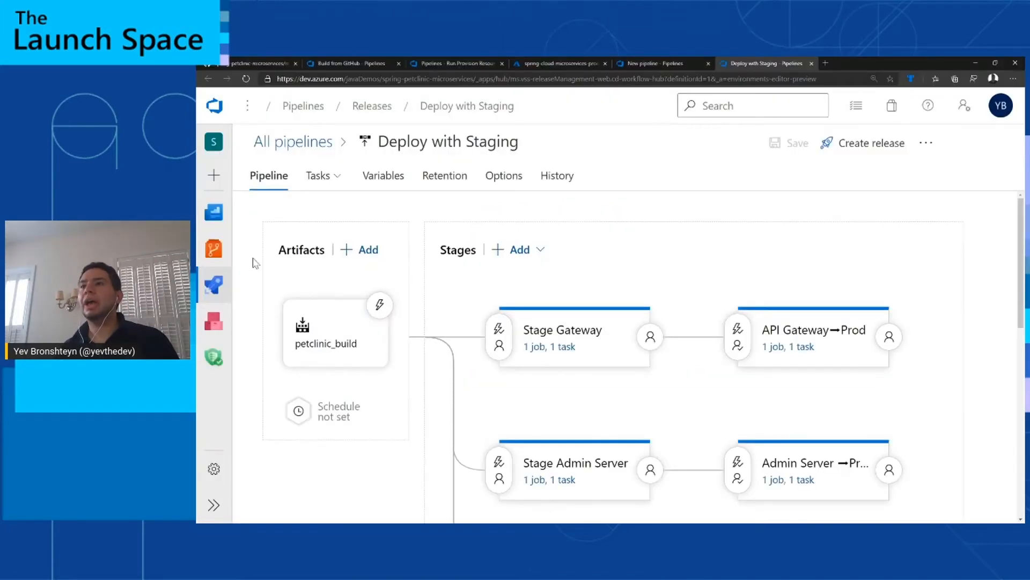
click(214, 285)
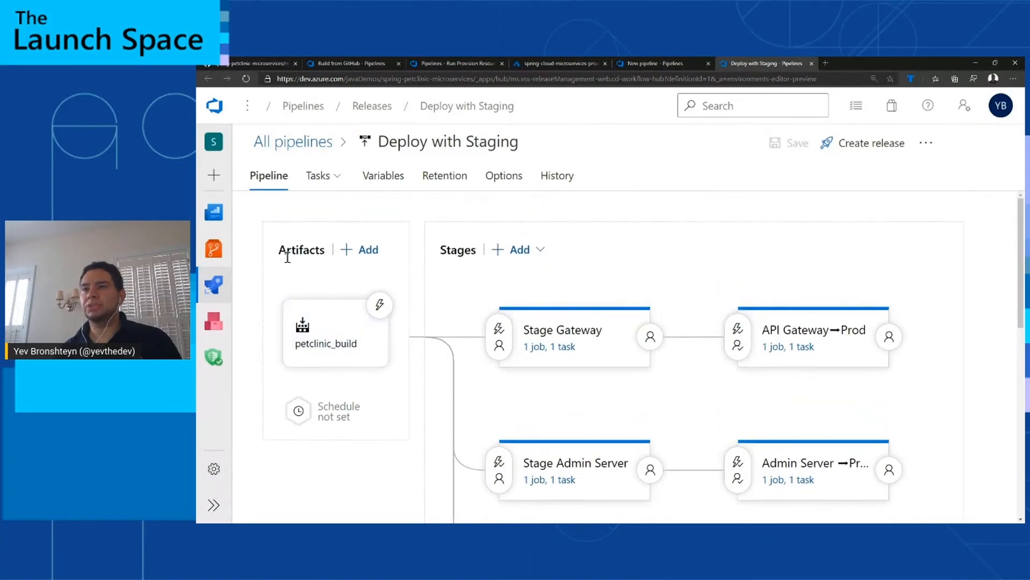
click(335, 329)
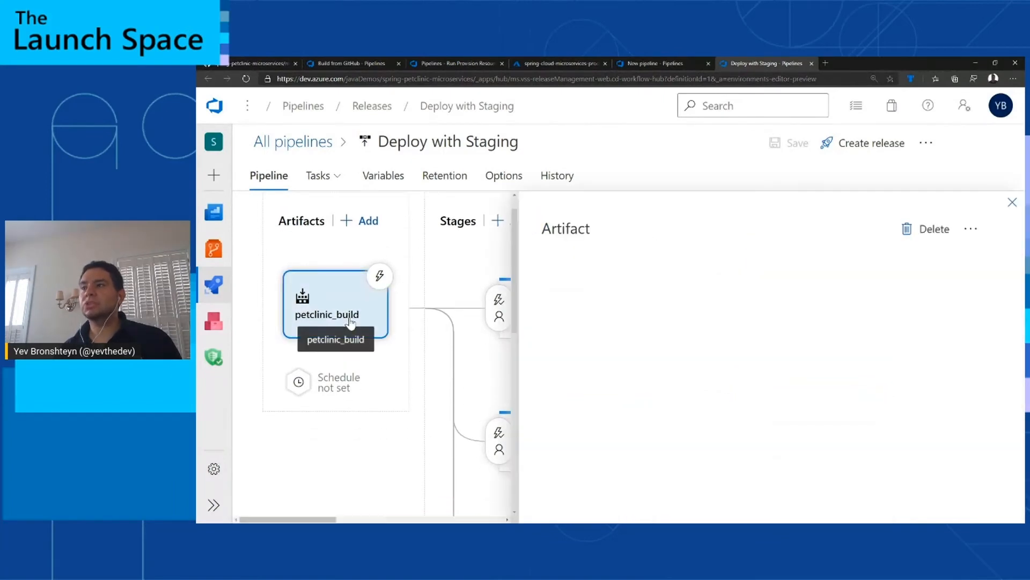
click(326, 303)
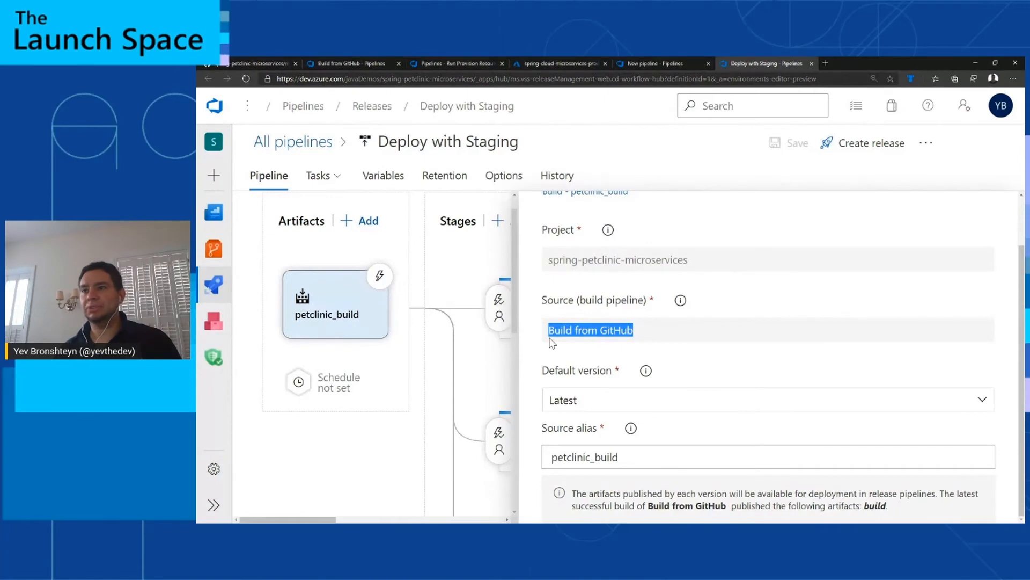
mouse_move(625, 309)
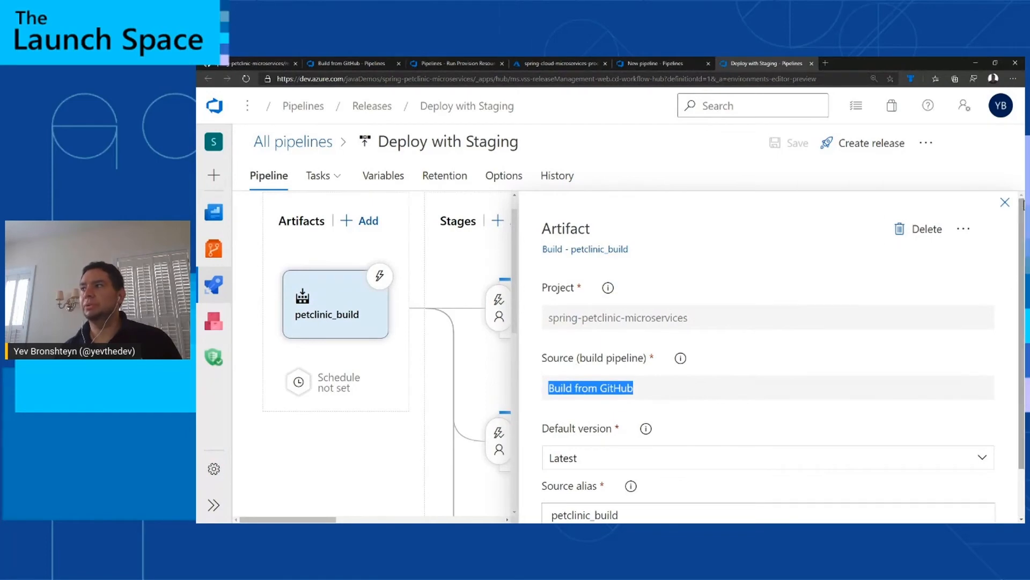
click(1005, 202)
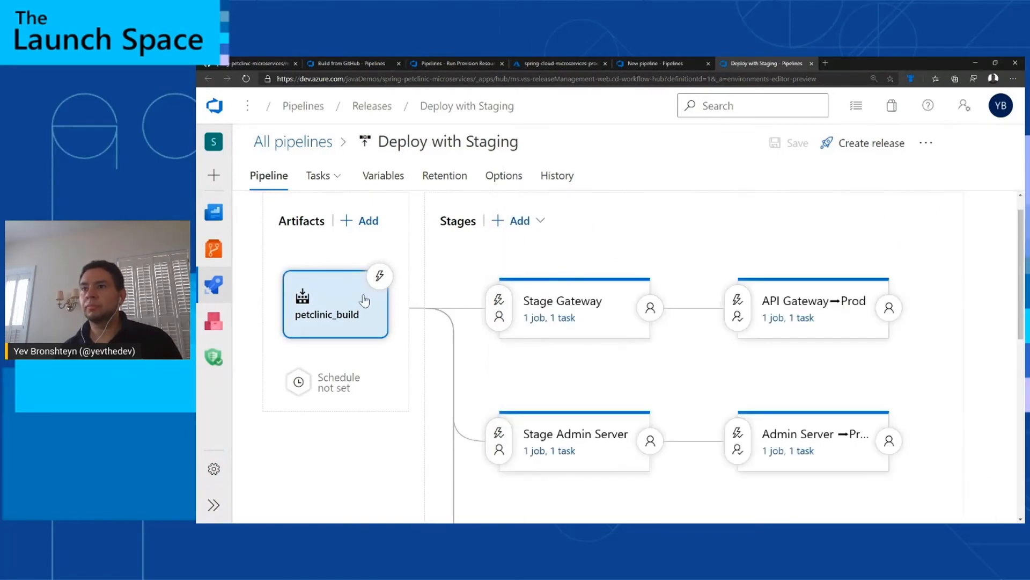
- Enable the petclinic_build continuous deployment trigger with a branch filter including master
click(379, 276)
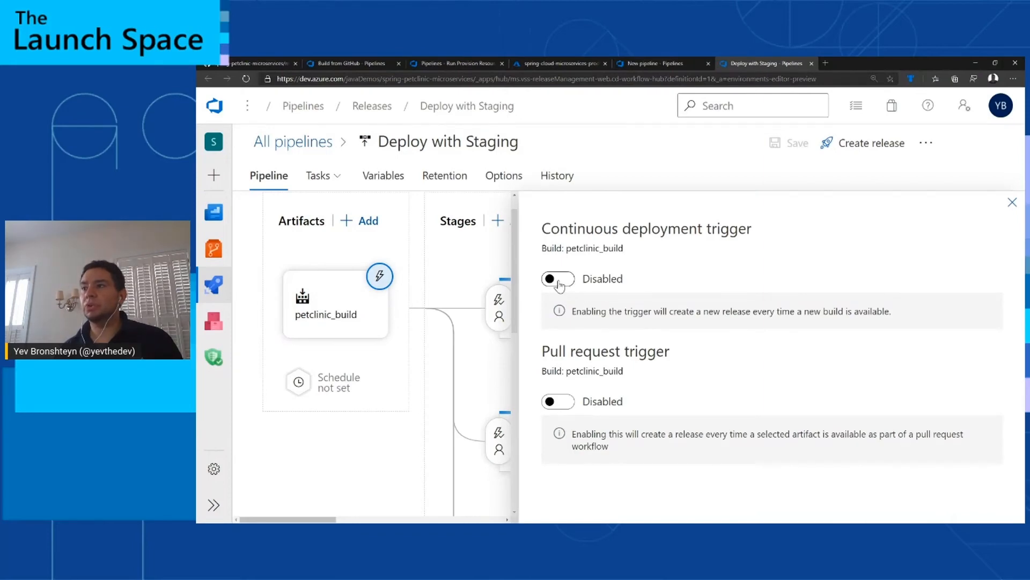
click(557, 279)
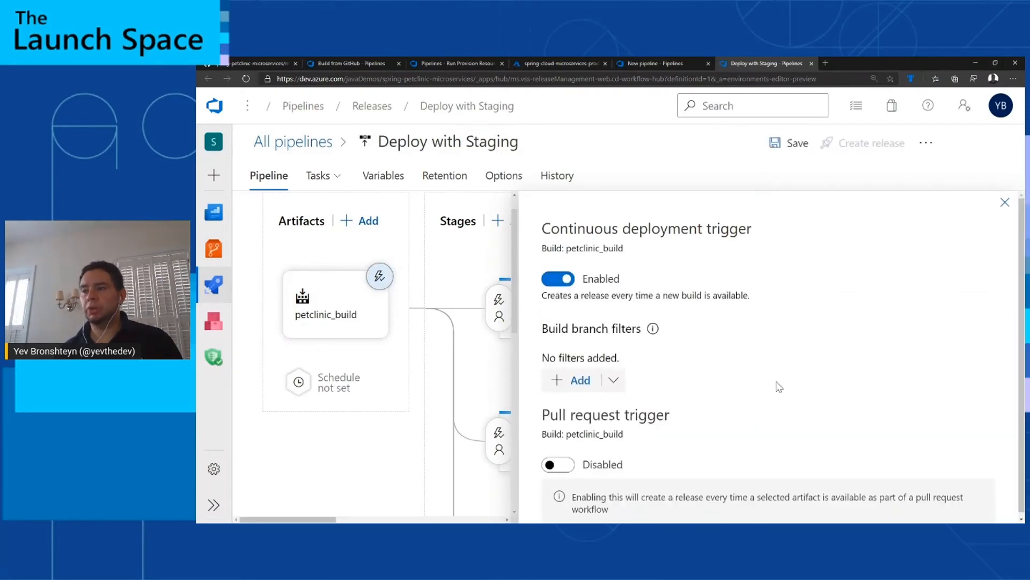
click(611, 379)
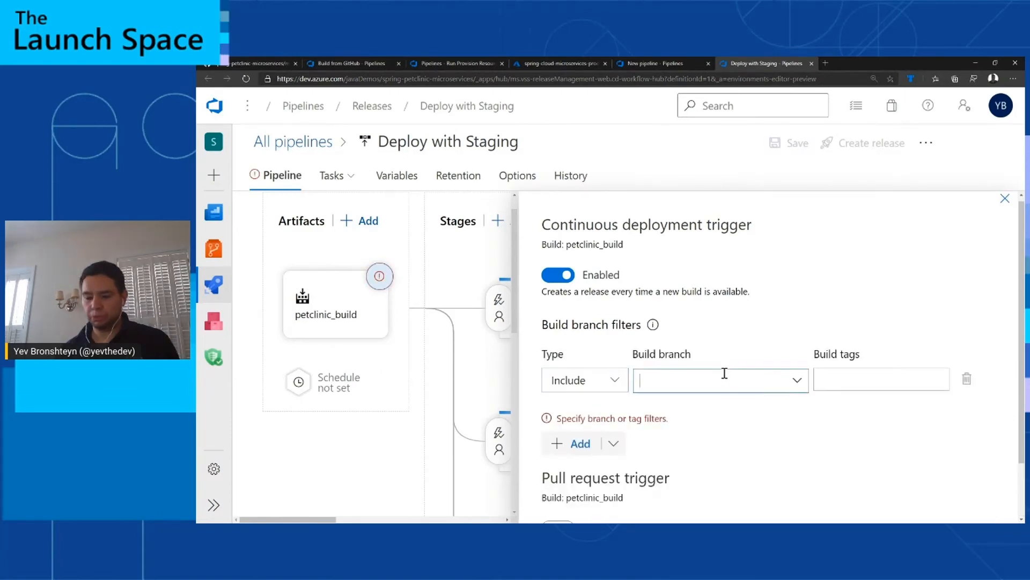
text(master)
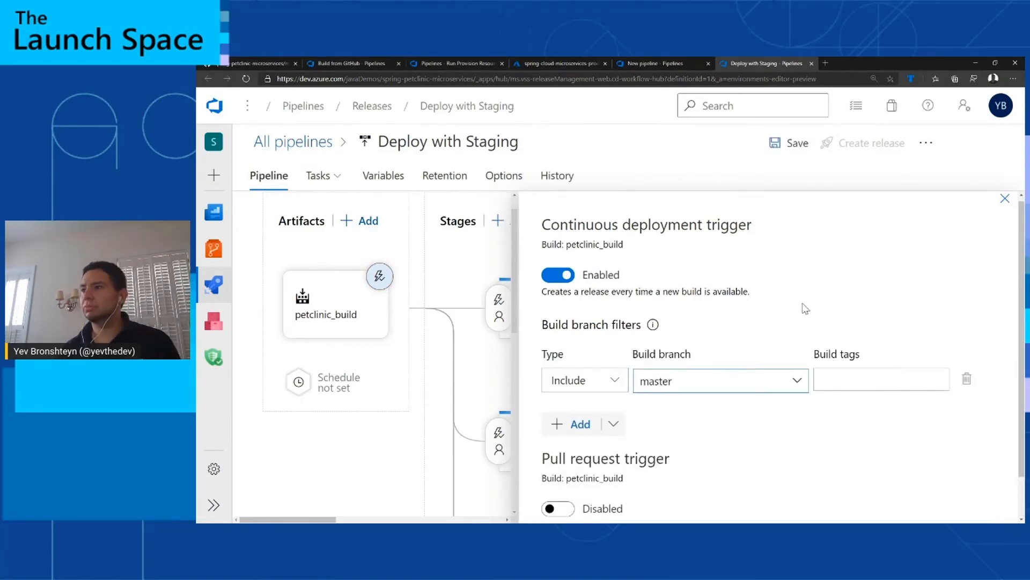
click(1004, 197)
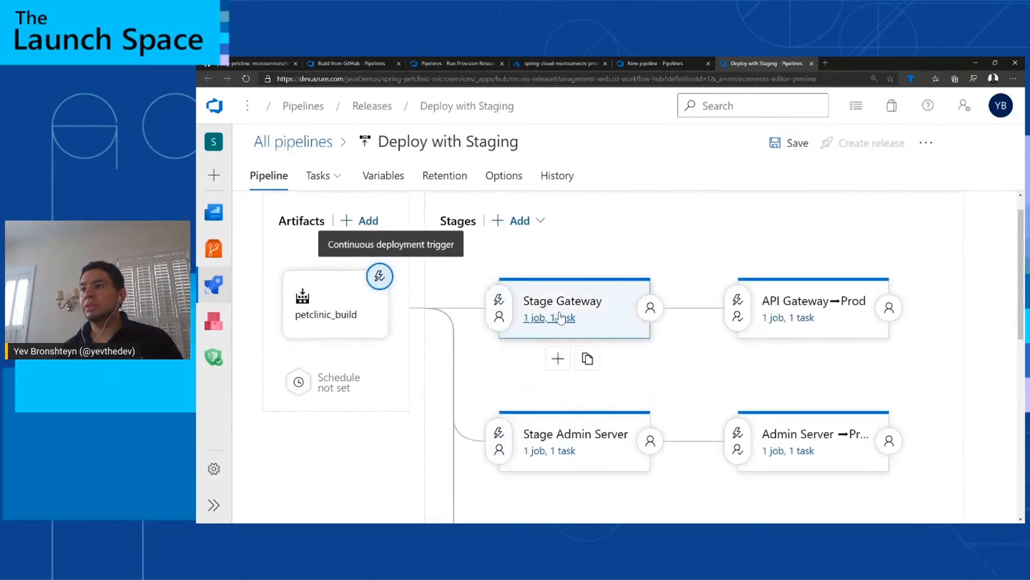
- Show Stage Gateway's tasks and the Deploy to Azure Spring Cloud task group's api-gateway settings
scroll(down, 3)
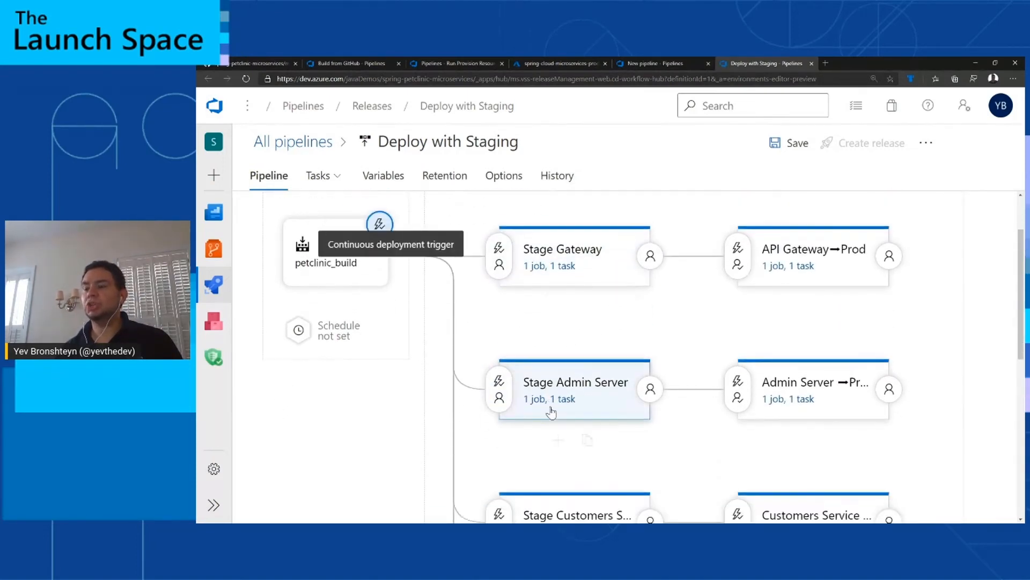
scroll(down, 3)
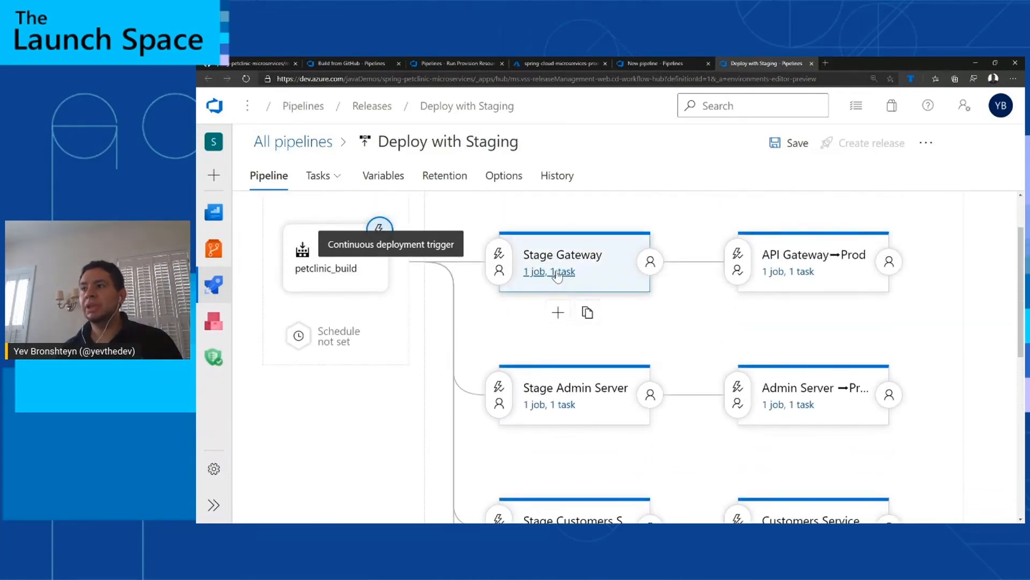
mouse_move(549, 271)
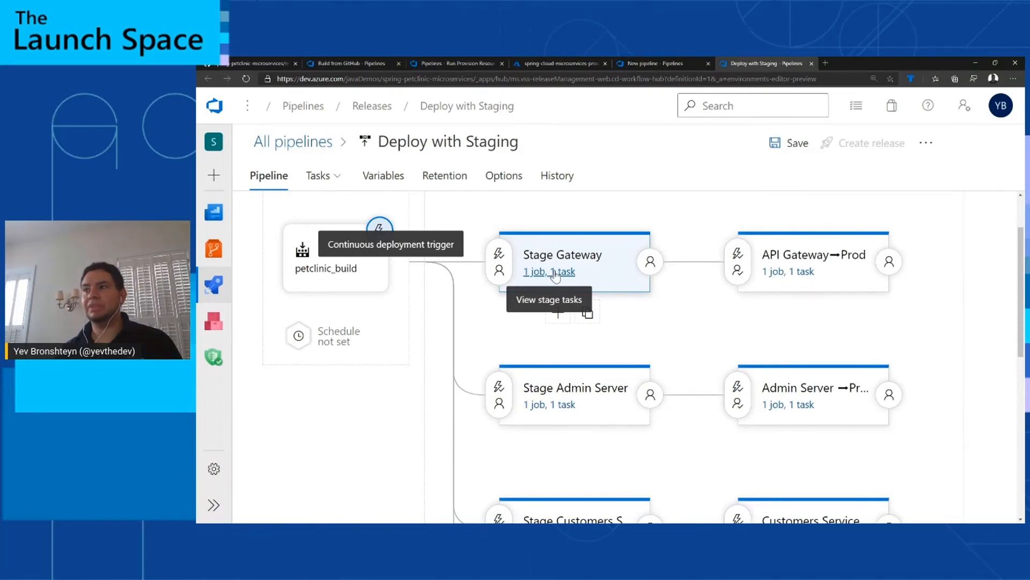
click(549, 271)
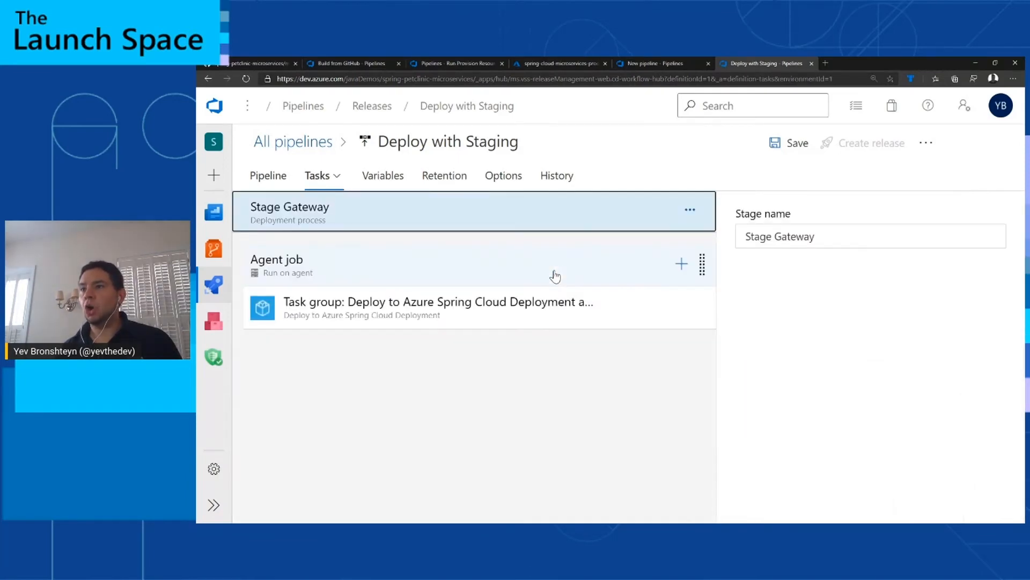
click(438, 308)
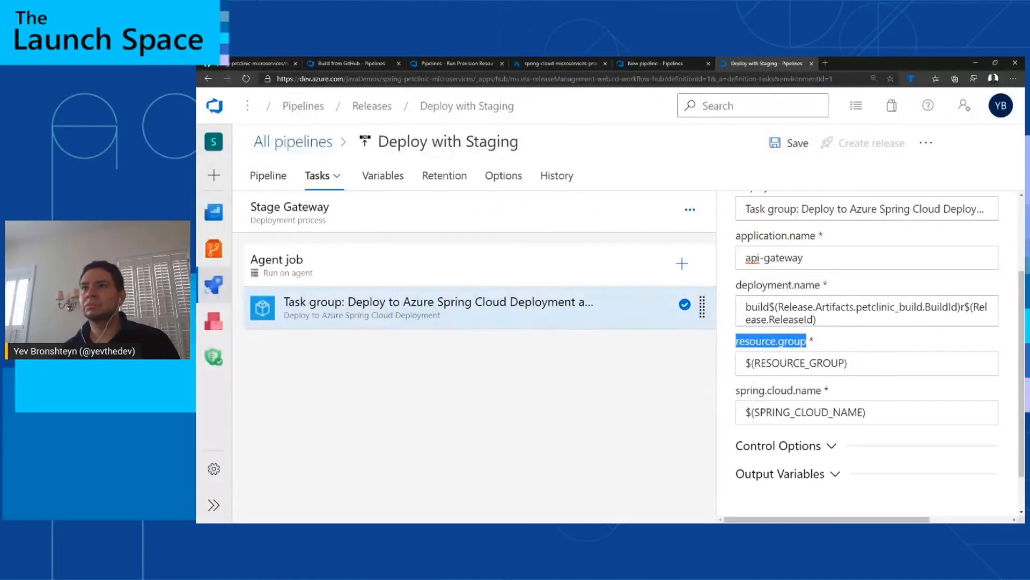
- Review API Gateway→Prod pre-deployment approvers, enable gates and browse the Add gate list
click(268, 175)
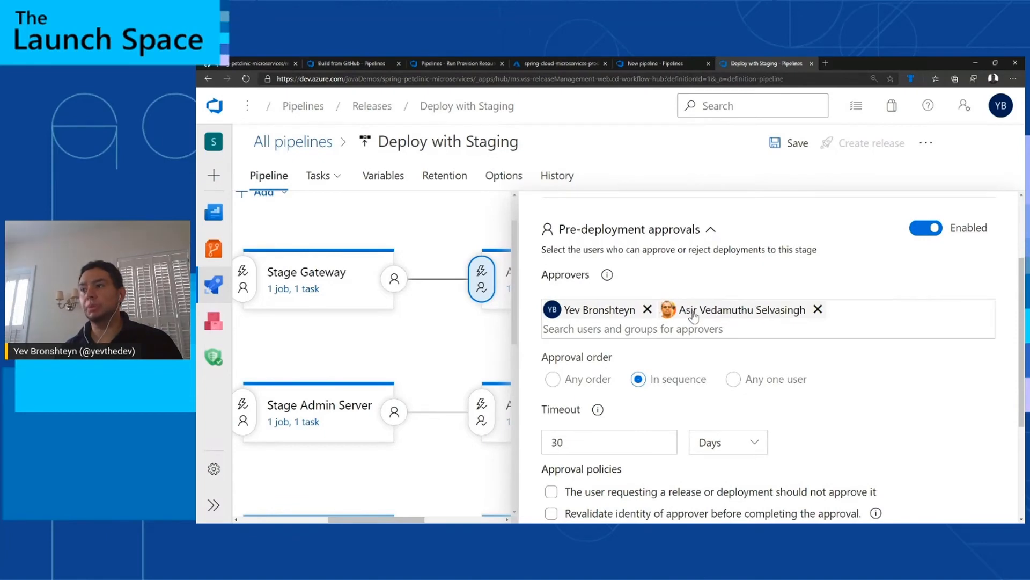
mouse_move(748, 310)
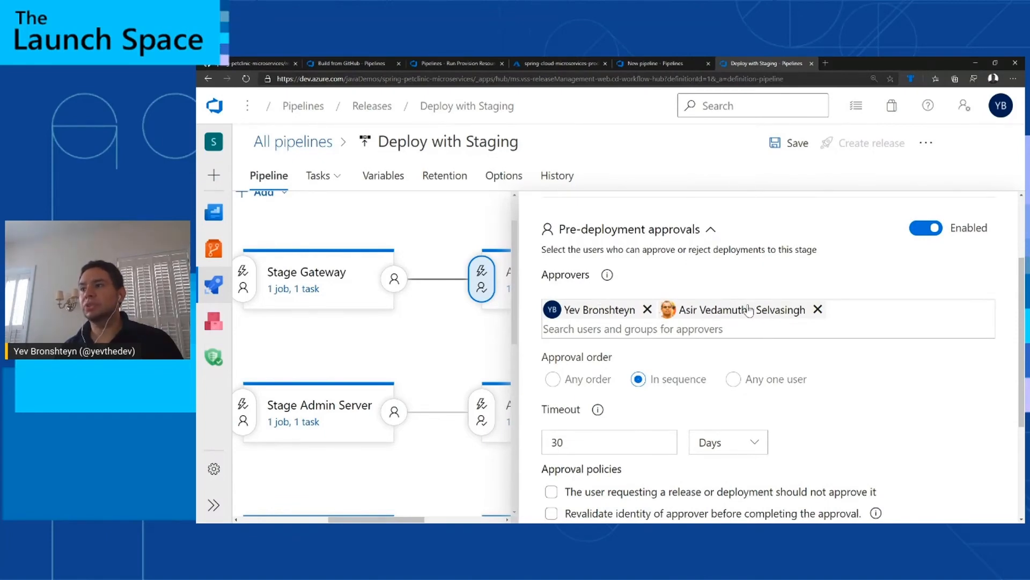
mouse_move(681, 261)
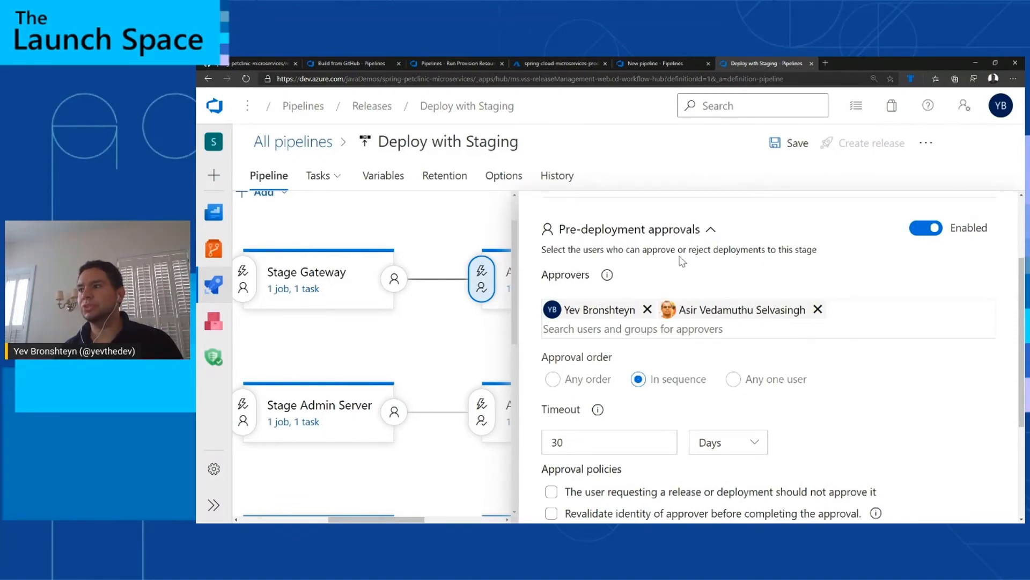
scroll(down, 3)
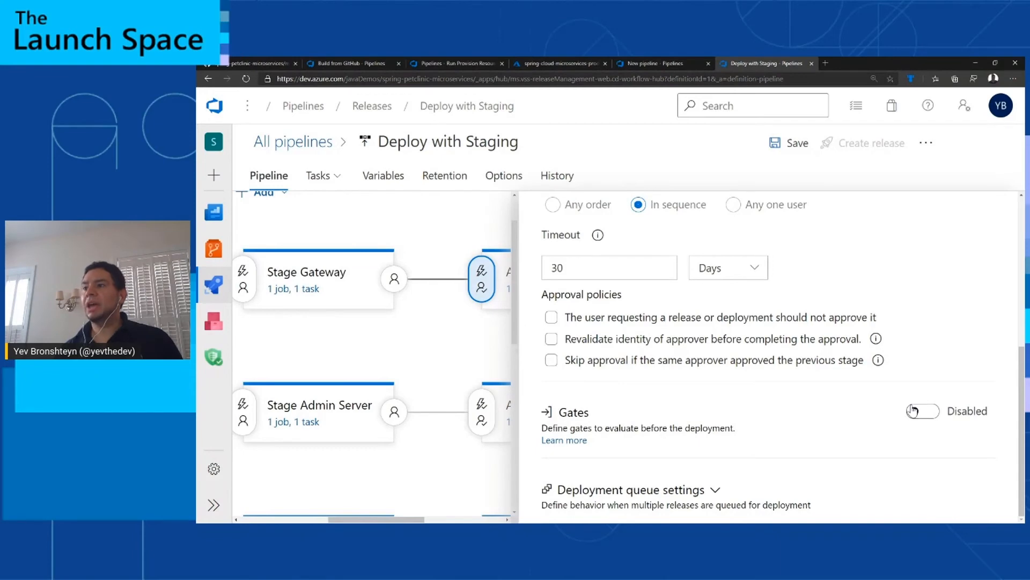
click(923, 411)
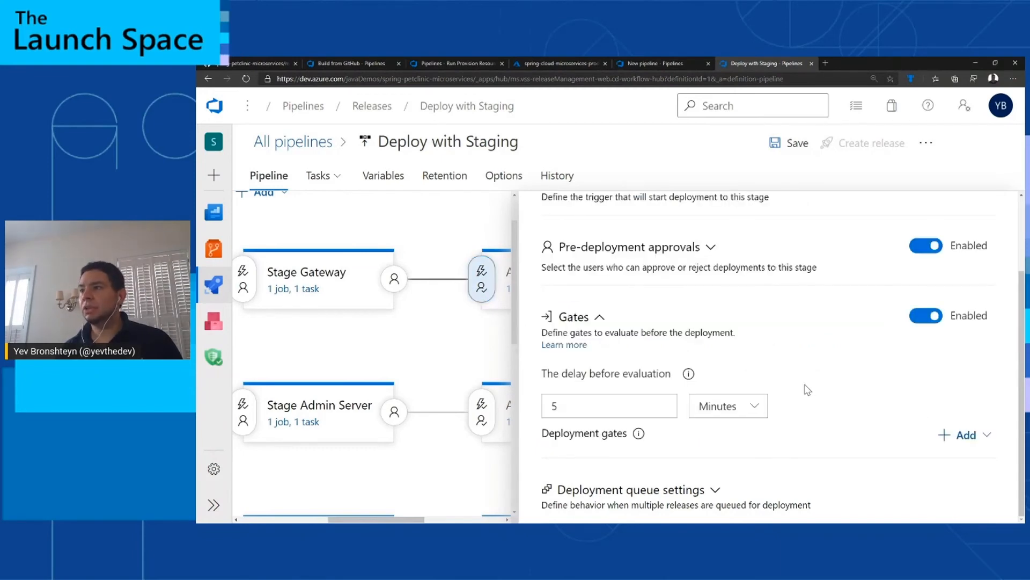
click(960, 435)
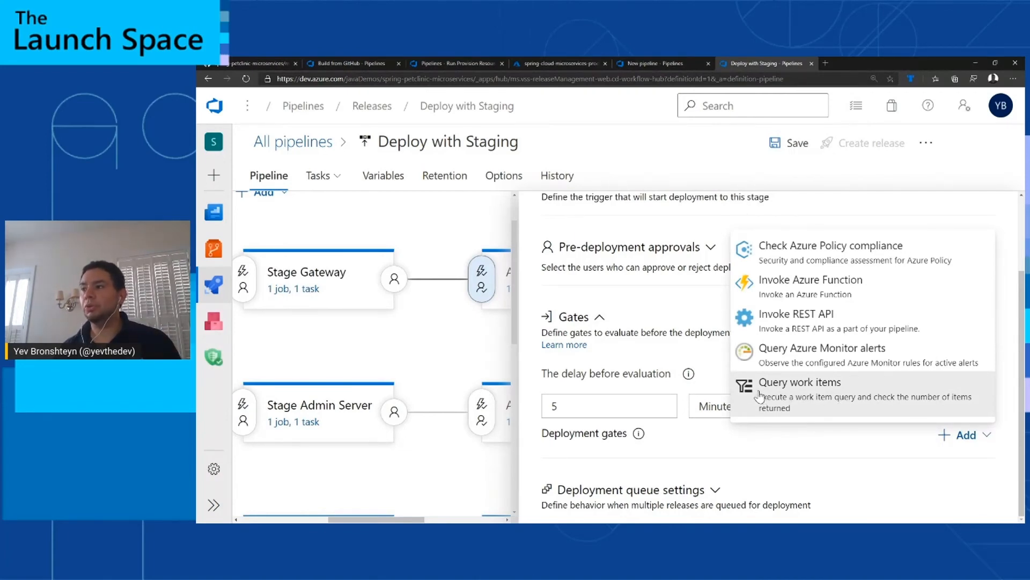
mouse_move(821, 386)
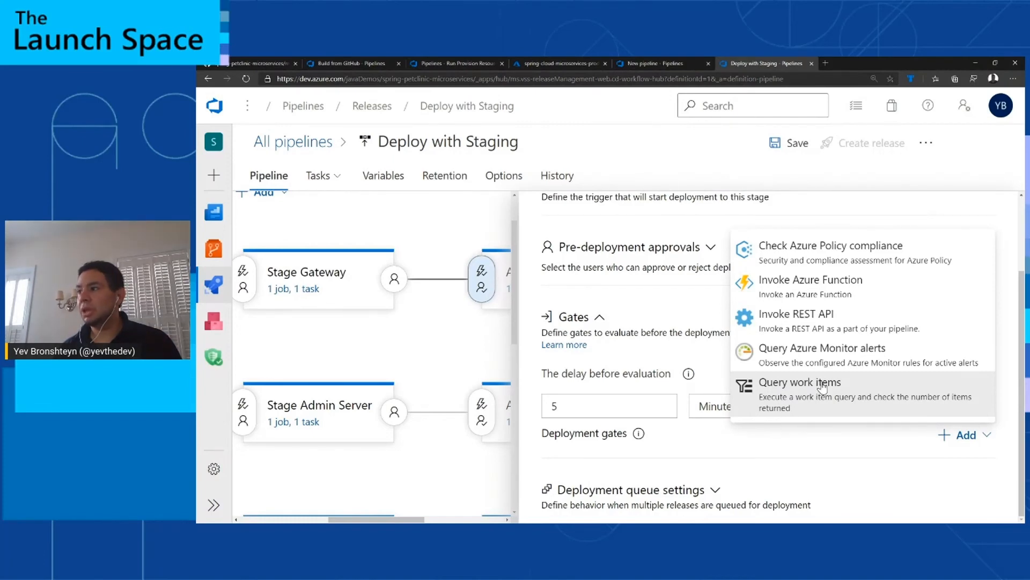
mouse_move(795, 322)
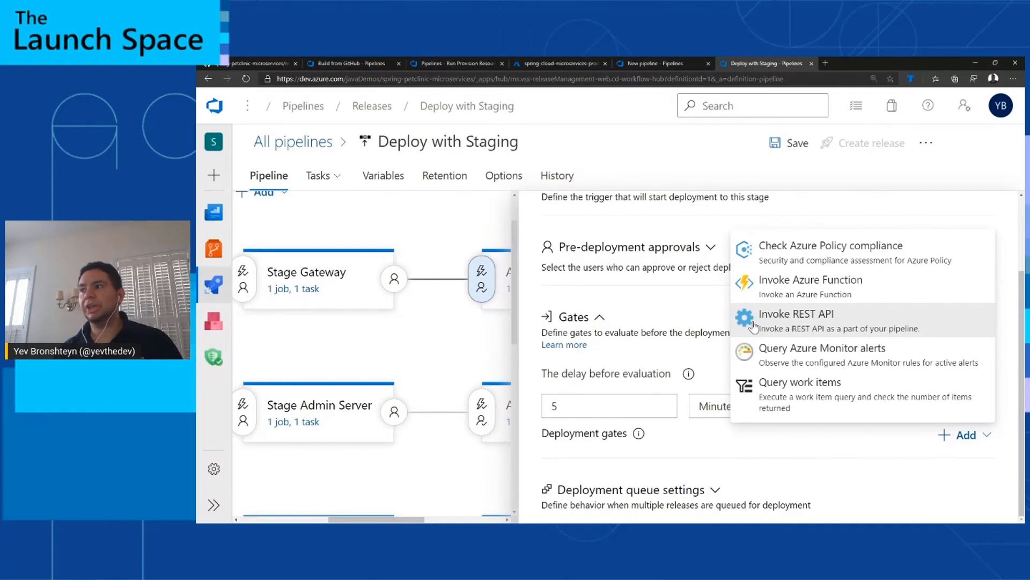
mouse_move(811, 286)
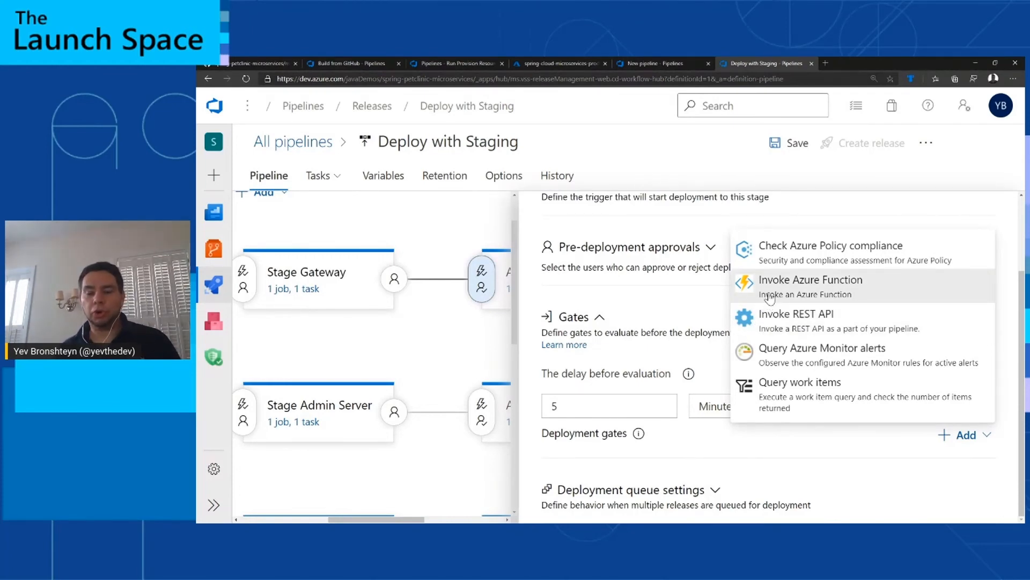
mouse_move(737, 282)
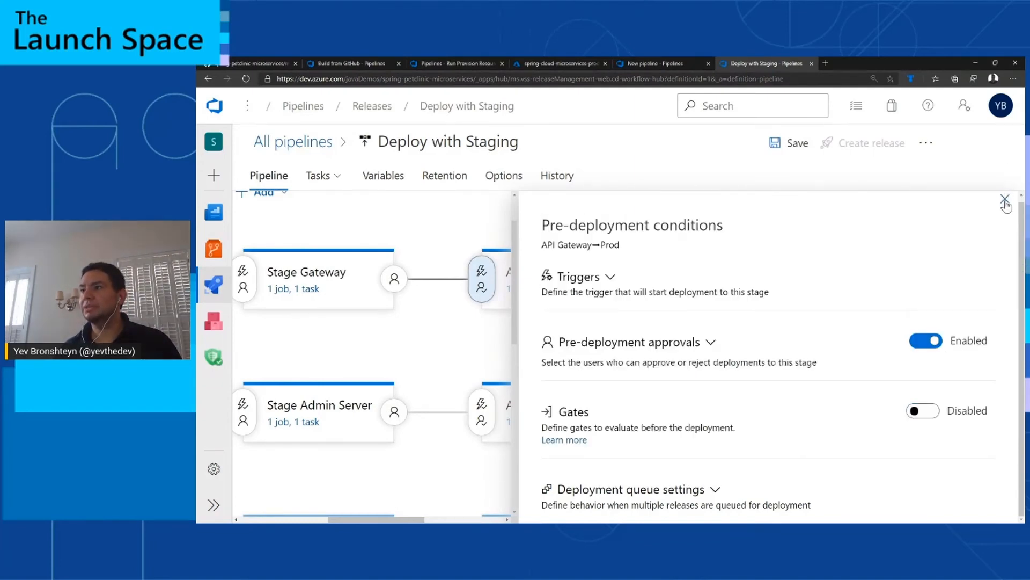
- Review the API Gateway→Prod Set Production Deployment api-gateway task group and return to the stage diagram
click(1005, 200)
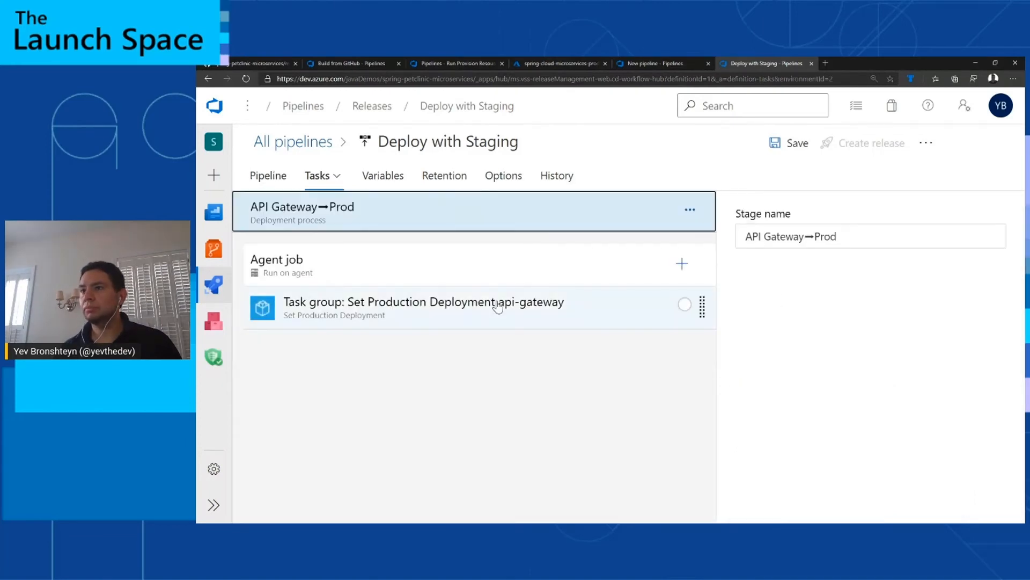
click(423, 306)
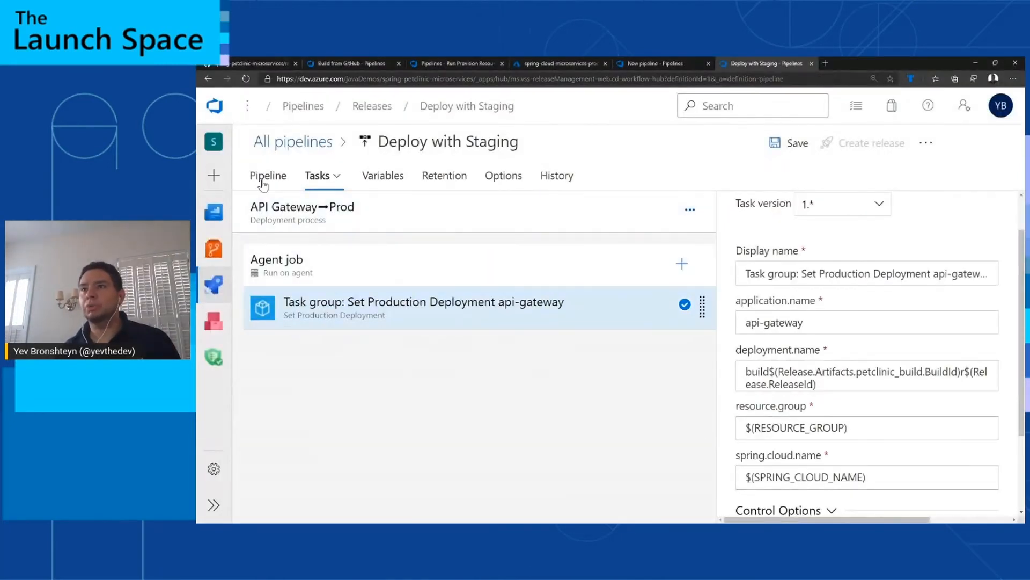
click(268, 175)
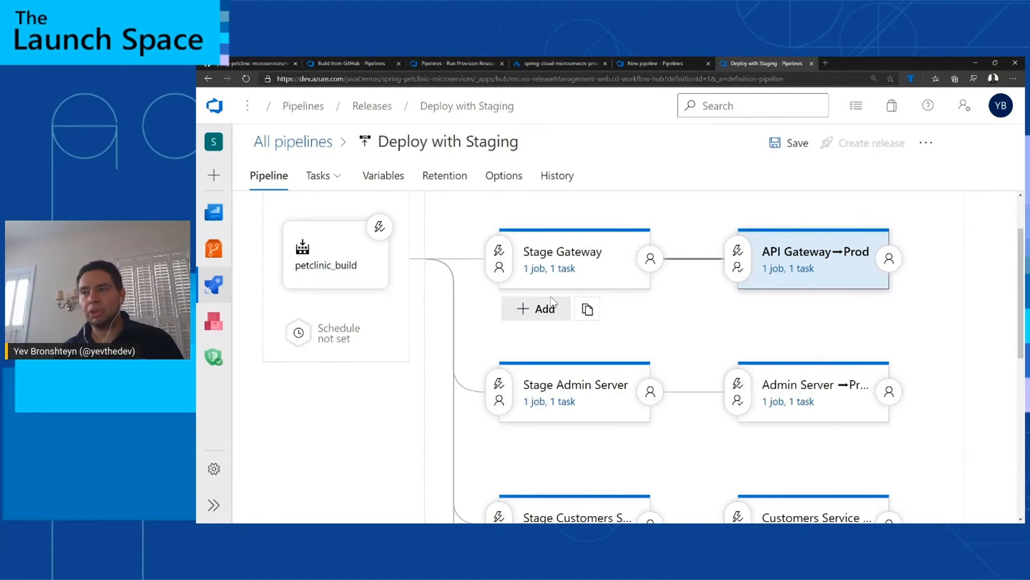
scroll(down, 3)
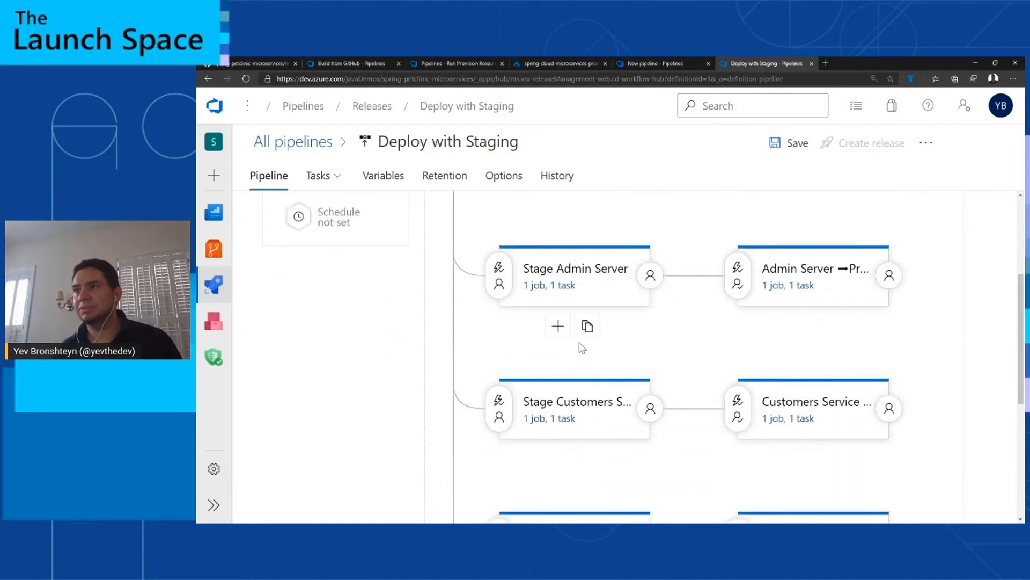